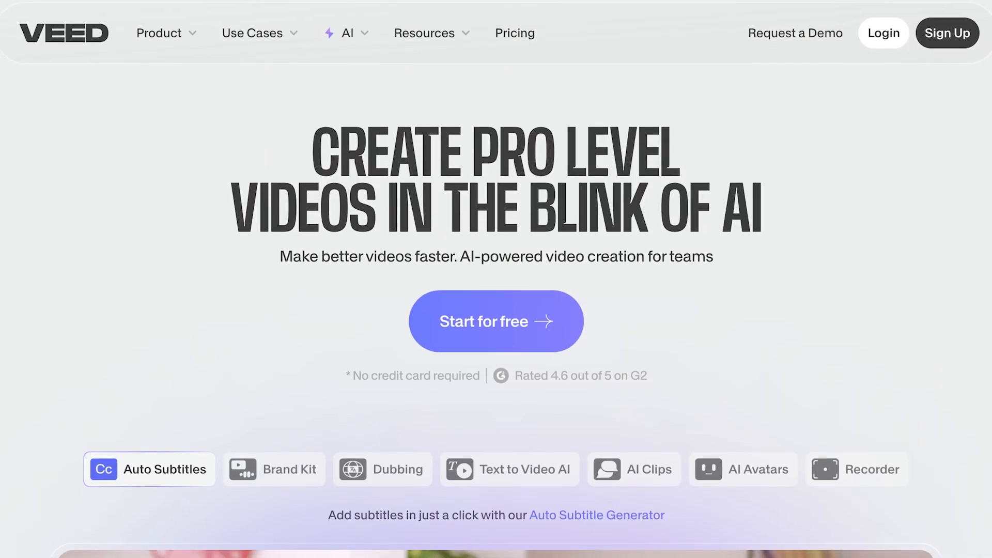
# Scroll down the VEED homepage to reach the AI Text To Video tool page
pyautogui.scroll(-3)
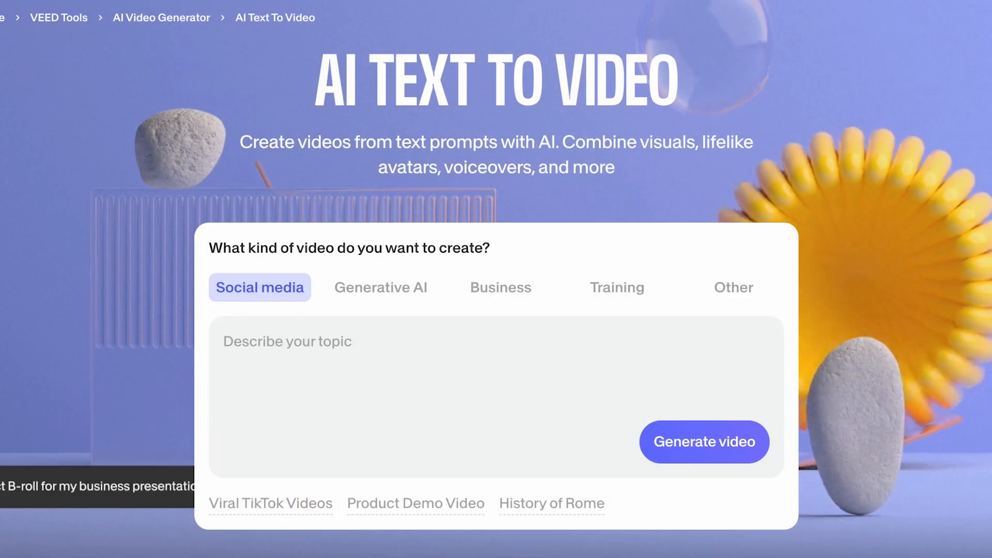
# Switch to the workspace Home, open AI Edits, and scroll through its AI tools
pyautogui.click(500, 287)
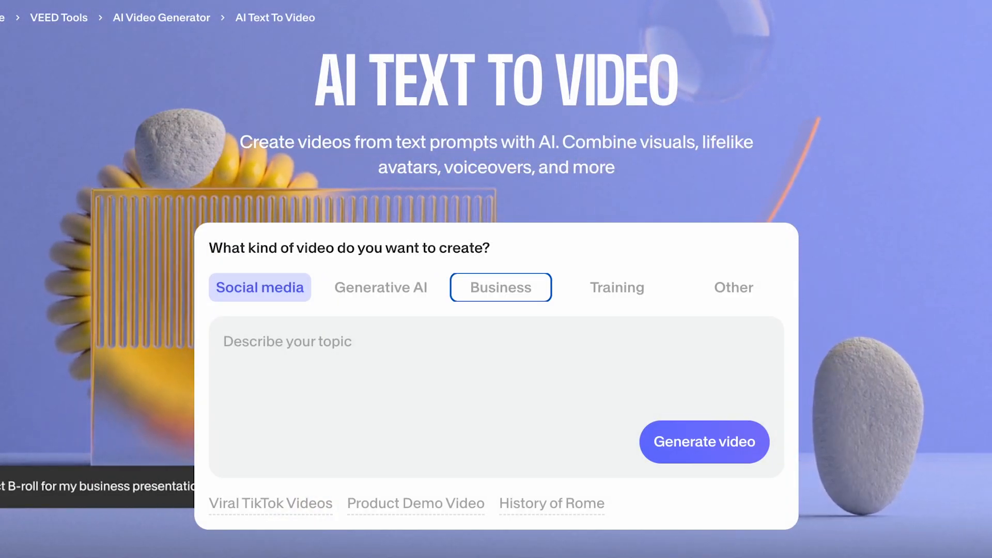
pyautogui.click(617, 287)
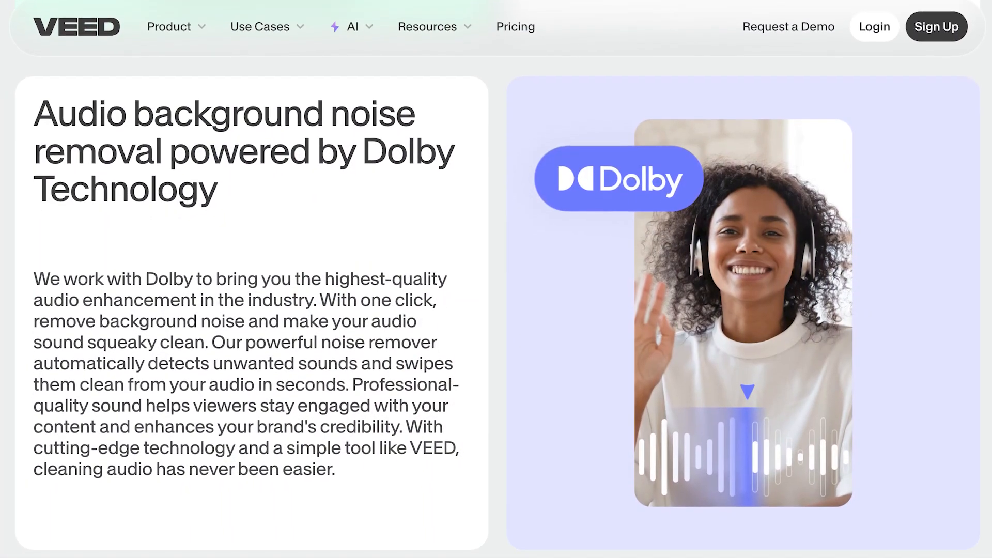
pyautogui.scroll(-3)
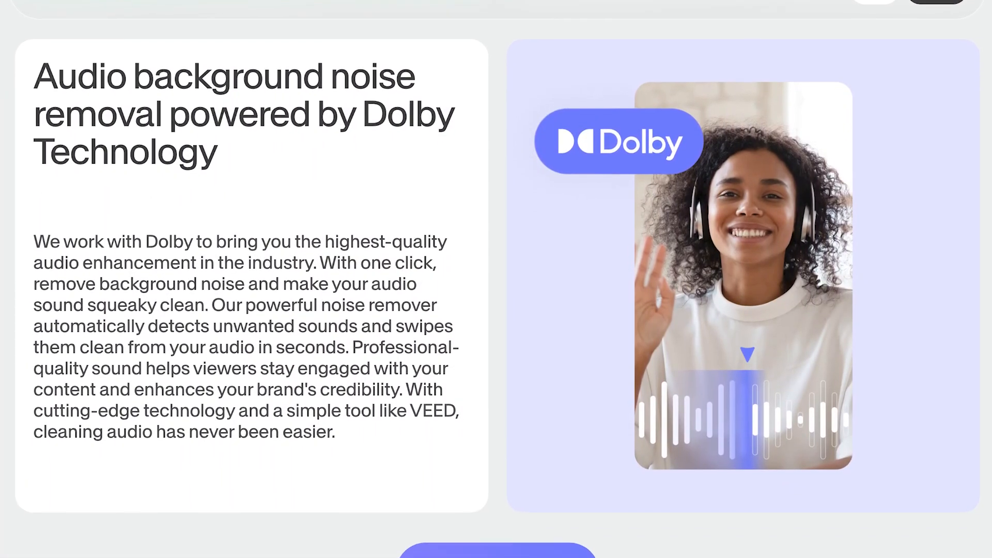
pyautogui.scroll(-3)
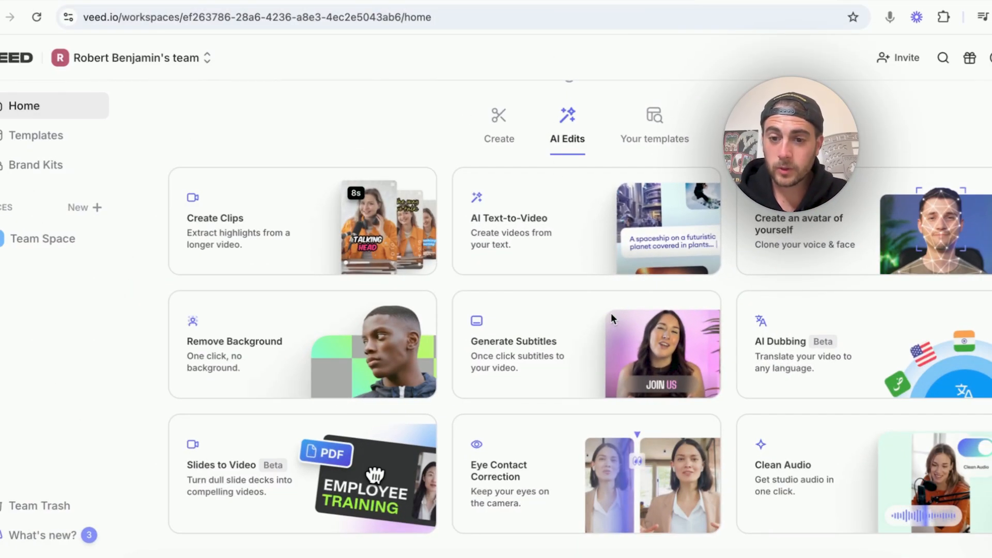
# Open the 'Gram Algo Clip 8' project and briefly browse the Magic Tools menu
pyautogui.click(795, 477)
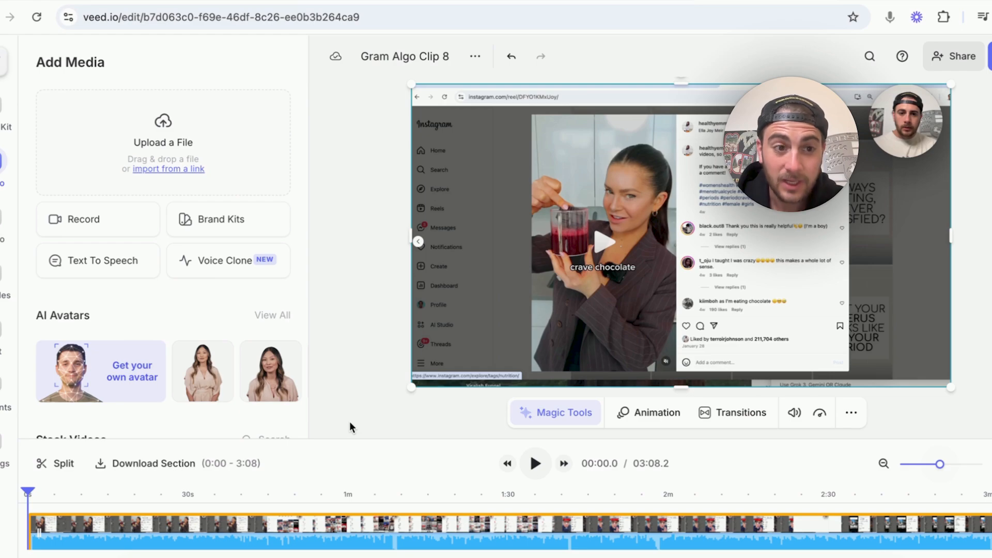
pyautogui.click(555, 412)
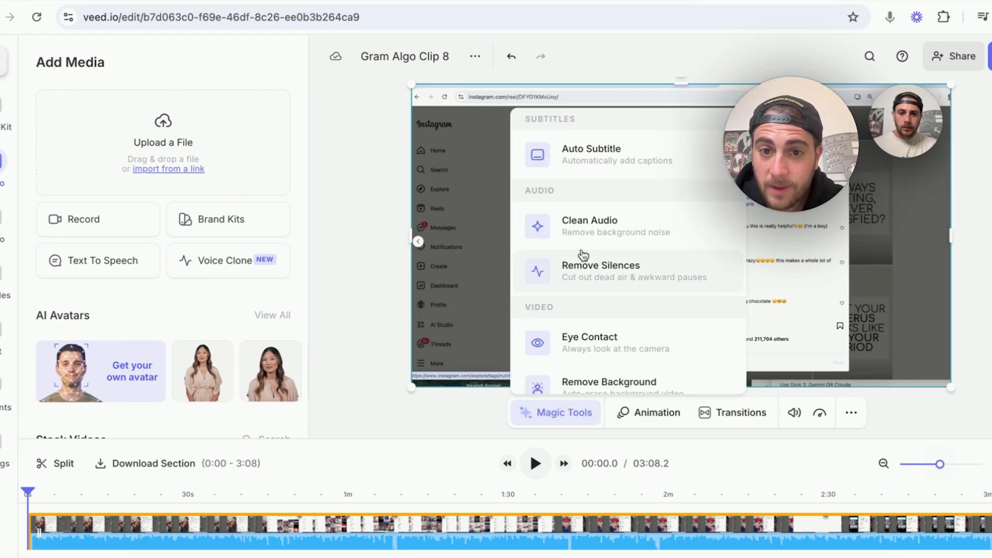
pyautogui.click(590, 226)
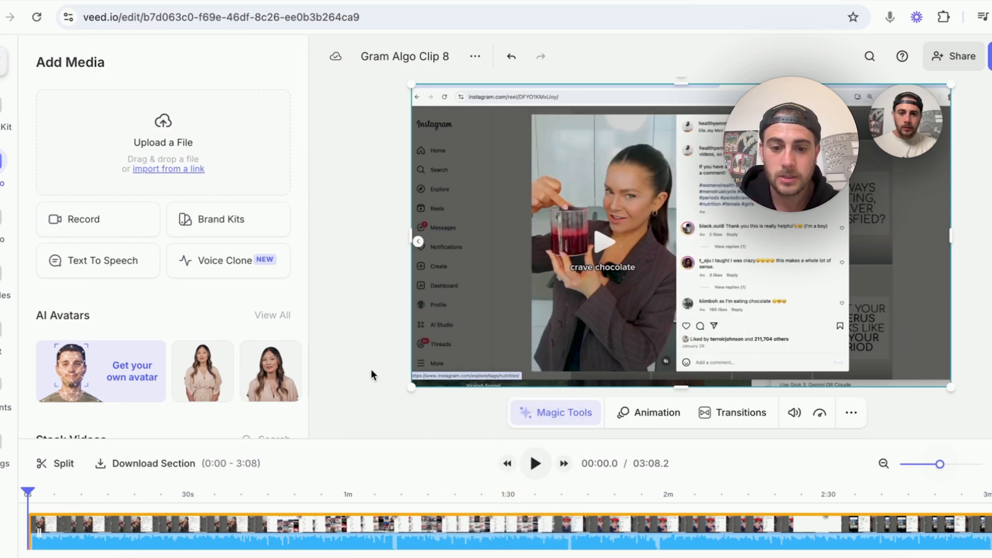
# Leave the editor and return to the AI Text To Video page
pyautogui.click(534, 463)
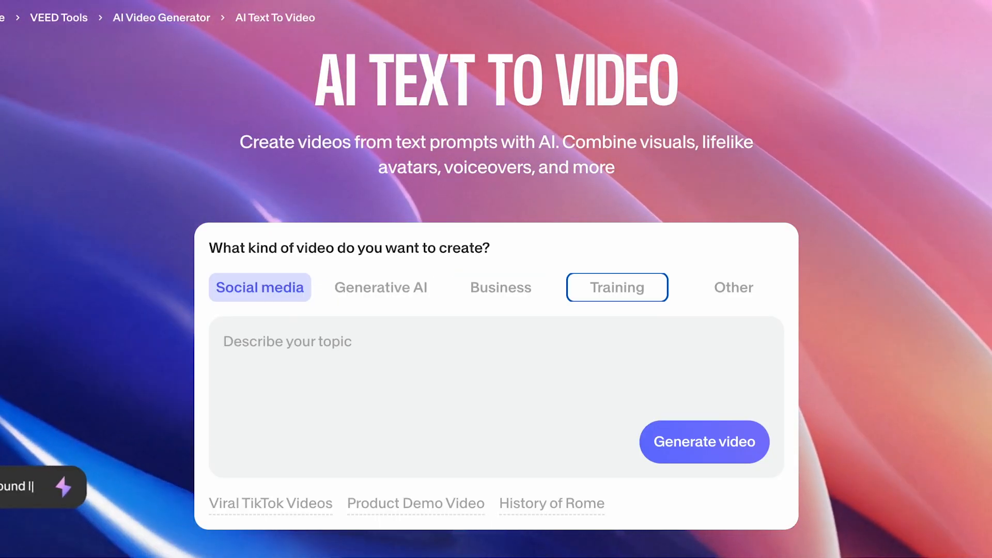
# Scroll the tools section to reach the standalone AI text-to-video form
pyautogui.scroll(-3)
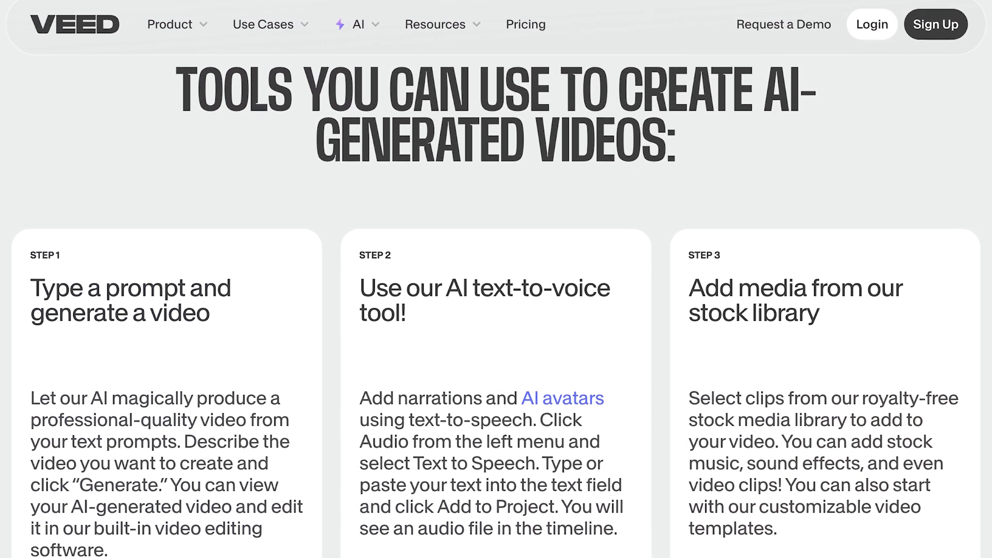
pyautogui.scroll(-3)
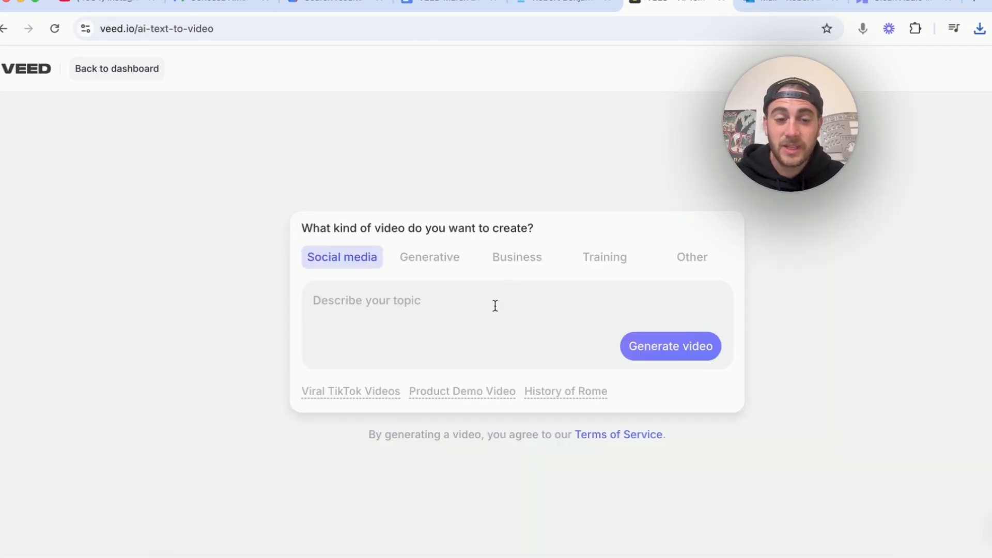
# Generate a Social media video about how Instagram hashtags work and how to use them
pyautogui.click(670, 347)
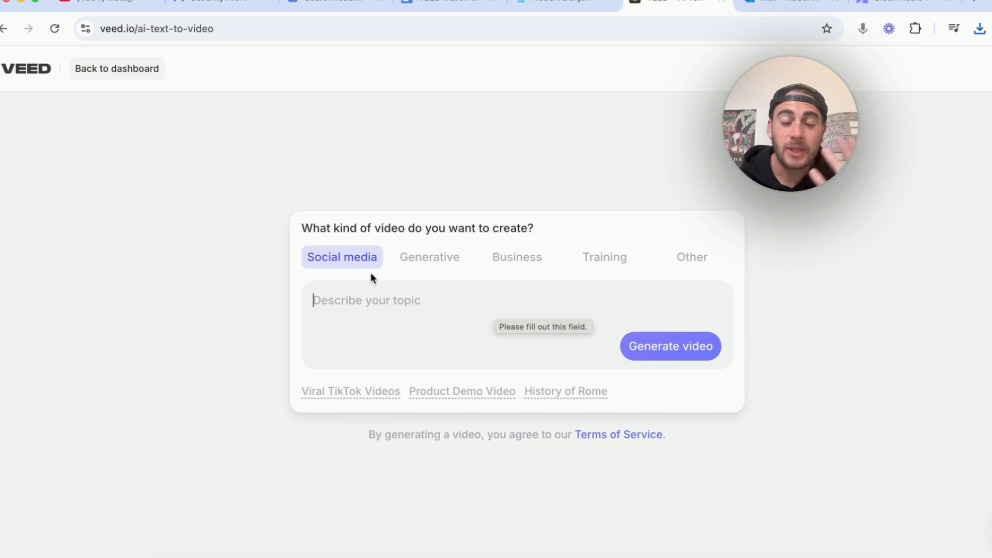
pyautogui.click(429, 257)
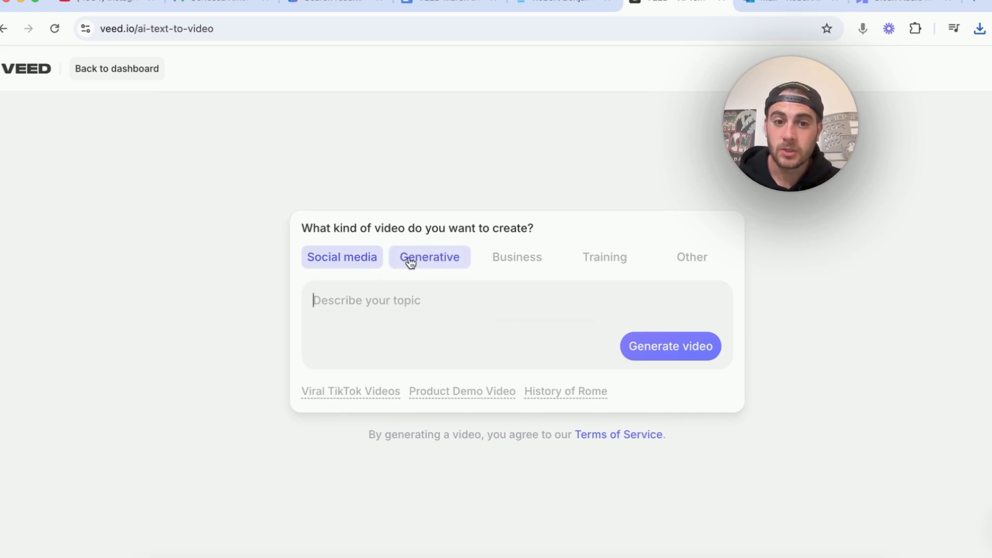
pyautogui.click(516, 257)
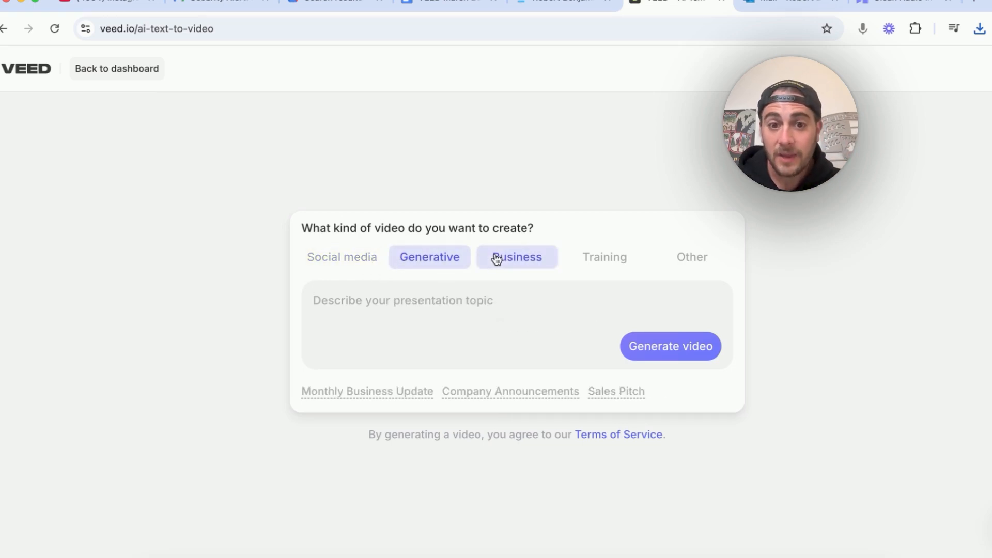
pyautogui.click(691, 257)
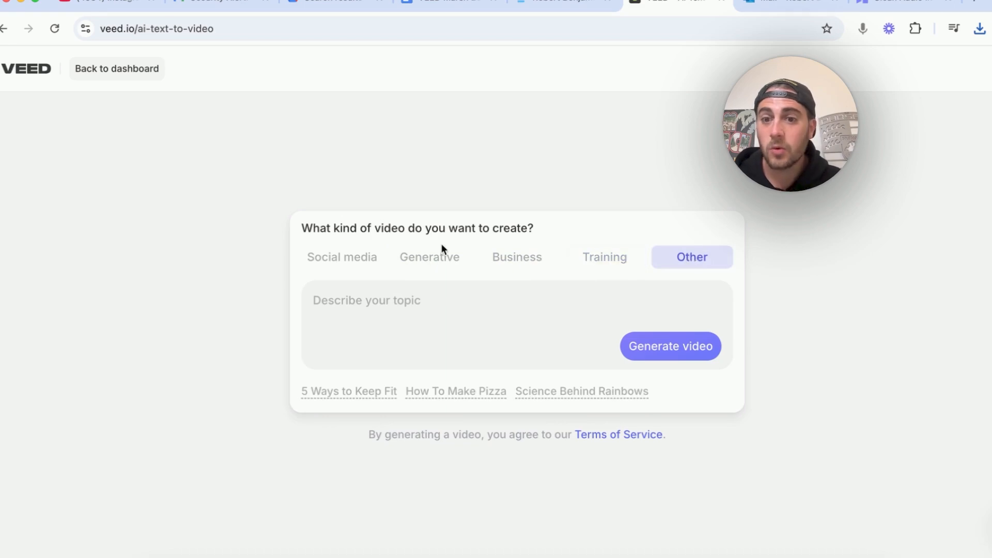
pyautogui.click(342, 257)
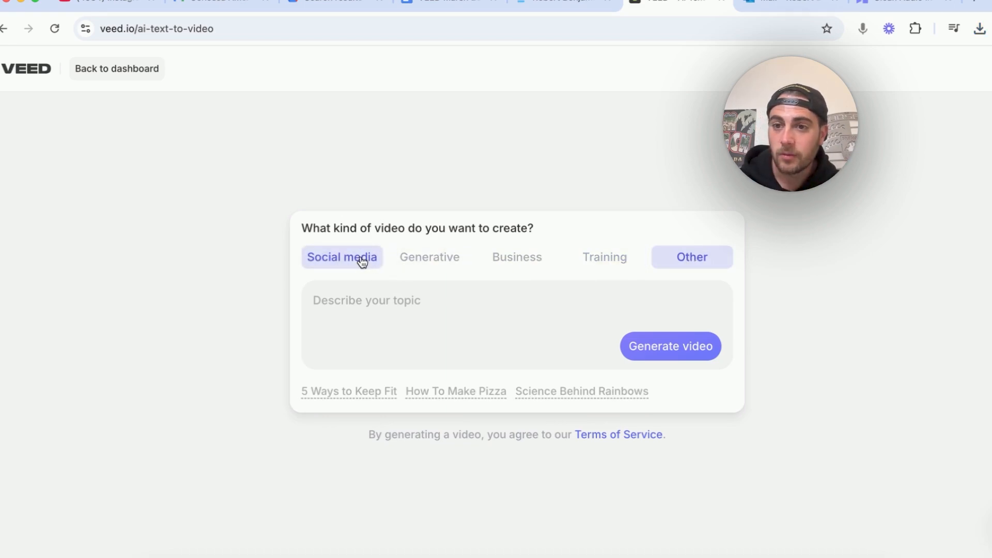
pyautogui.write('create a video about how instagram hashtags work and how to use them')
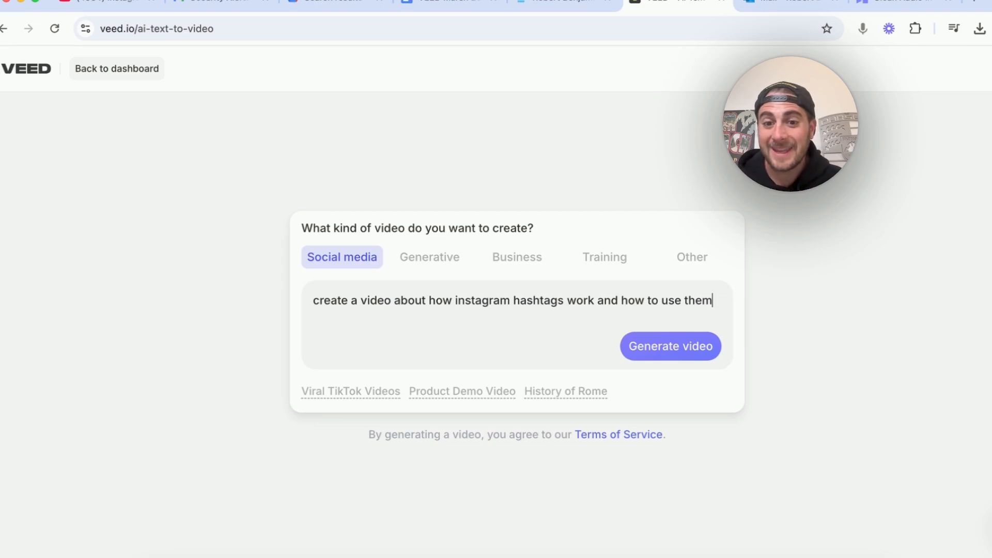
pyautogui.click(670, 346)
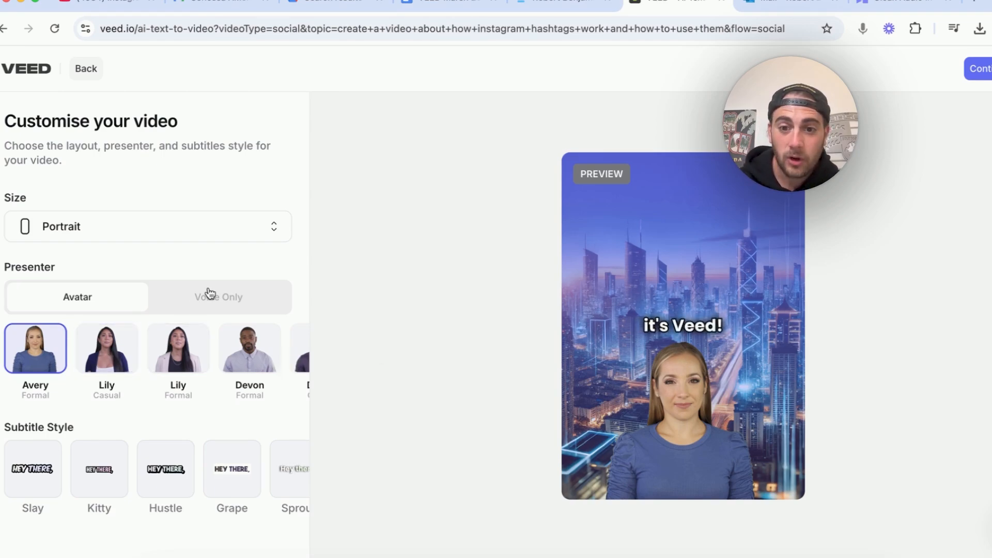
# Use the Noah (Casual) avatar in portrait size and continue to the script review
pyautogui.click(218, 297)
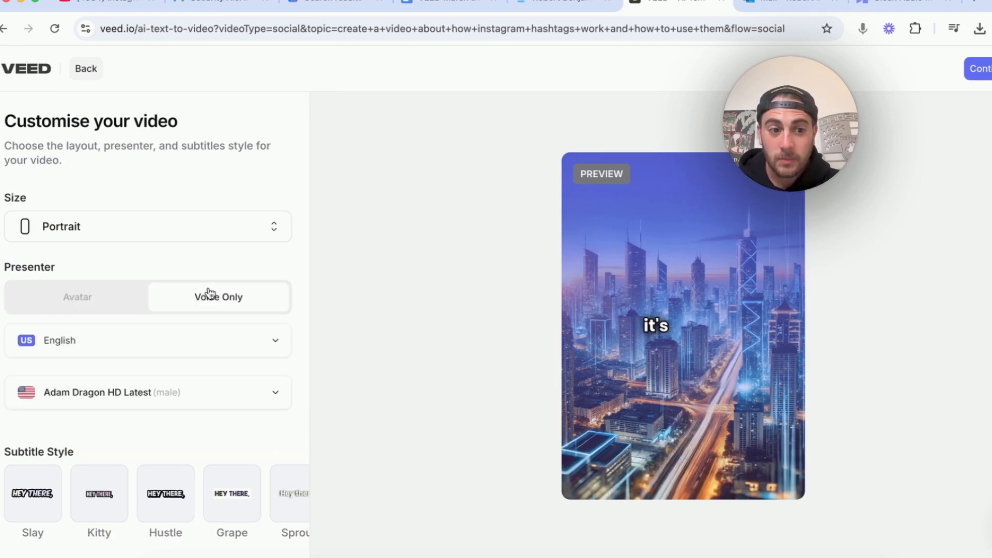
pyautogui.click(76, 297)
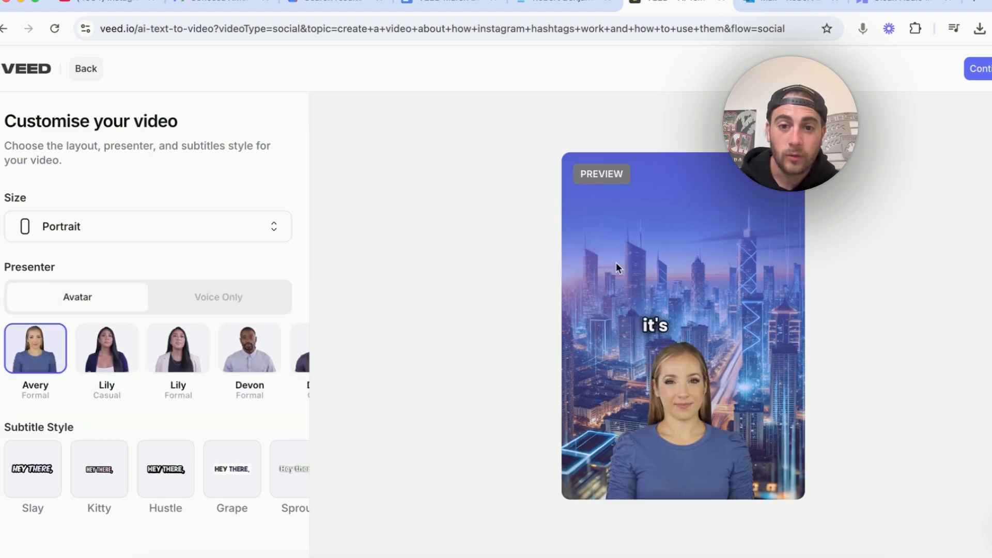
pyautogui.click(147, 226)
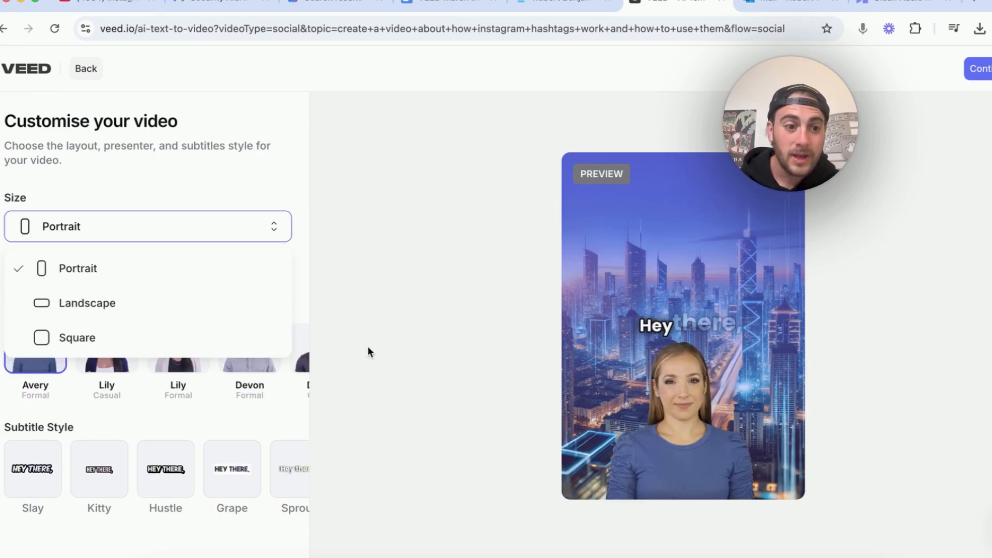
pyautogui.click(77, 268)
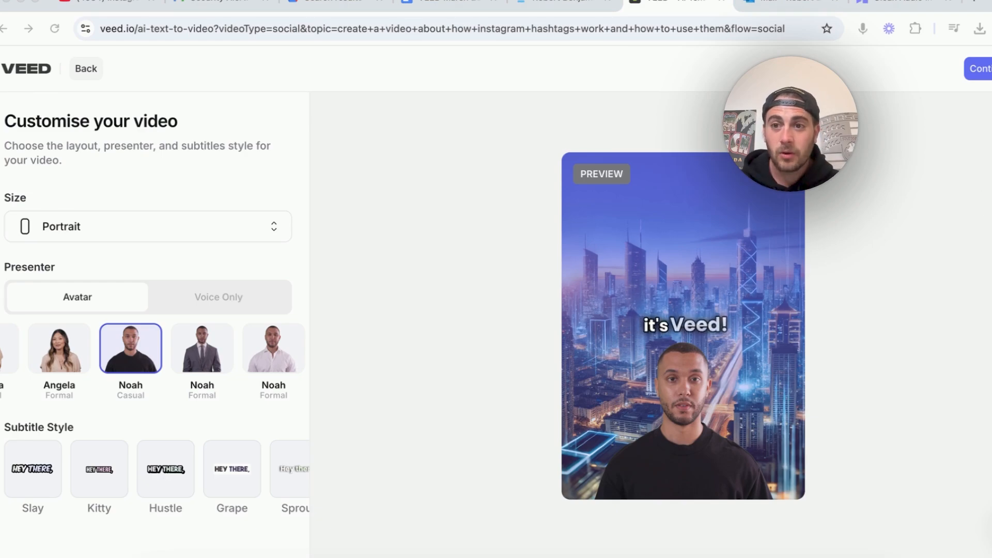
pyautogui.click(980, 69)
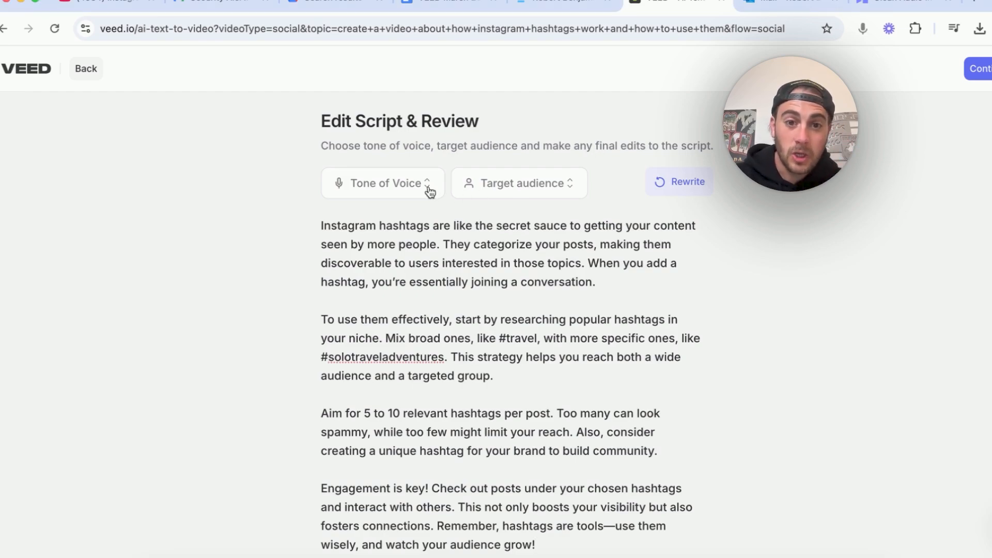
# Rewrite the script for Content Creators in an Informative tone, then scroll through it
pyautogui.click(382, 183)
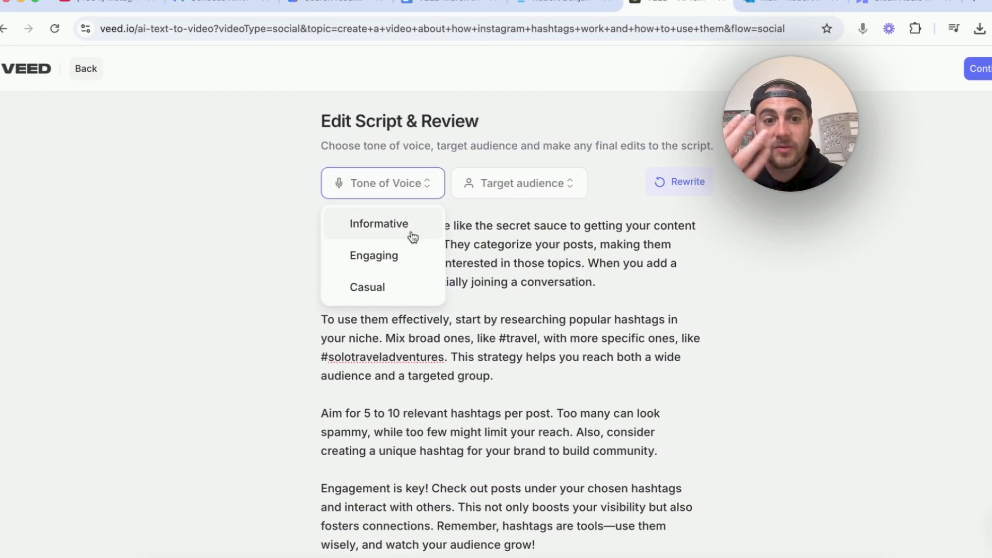
pyautogui.click(518, 183)
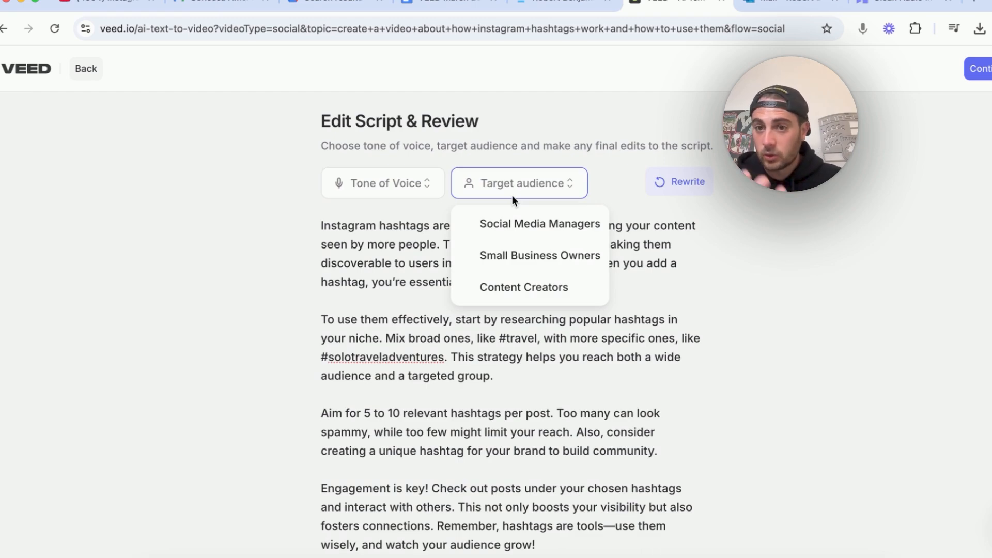
pyautogui.moveTo(539, 255)
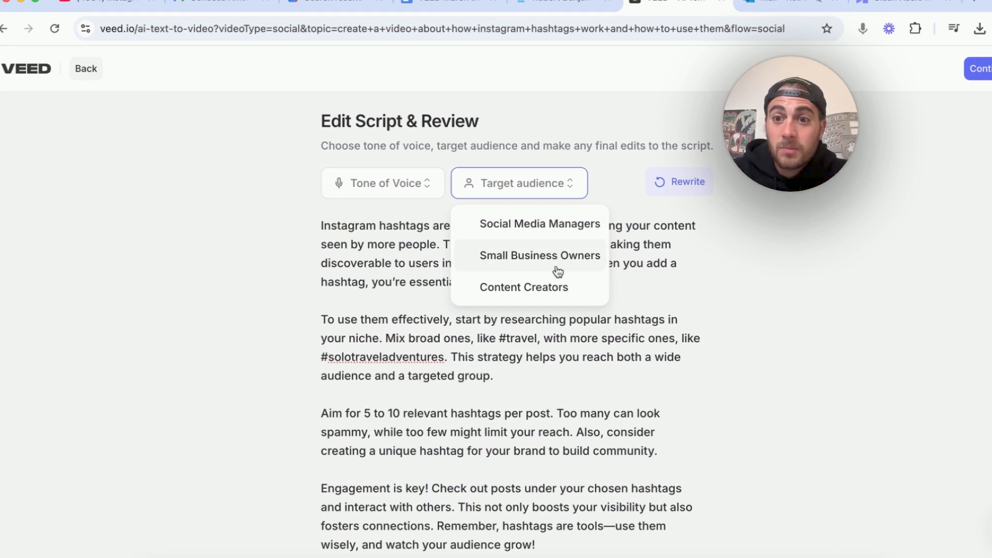
pyautogui.click(523, 286)
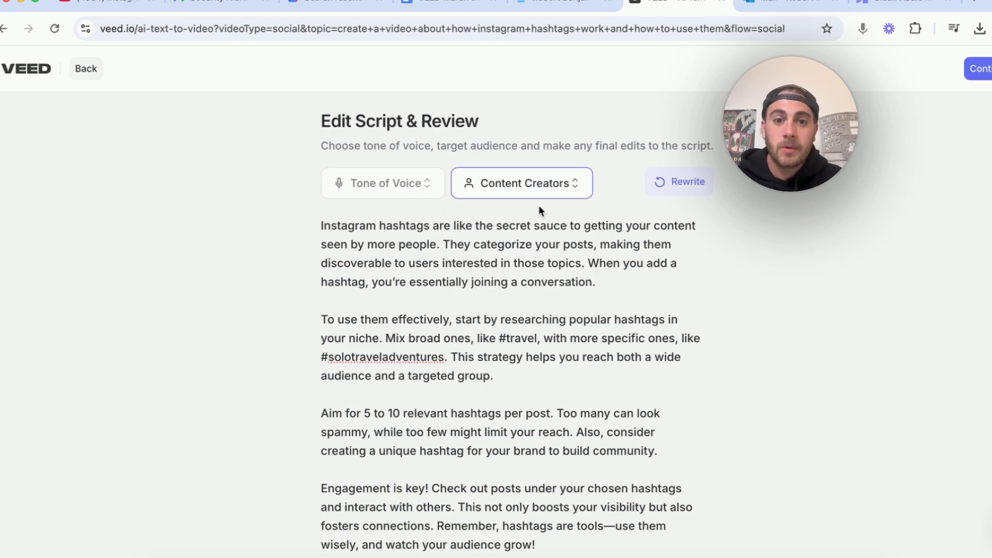
pyautogui.click(382, 183)
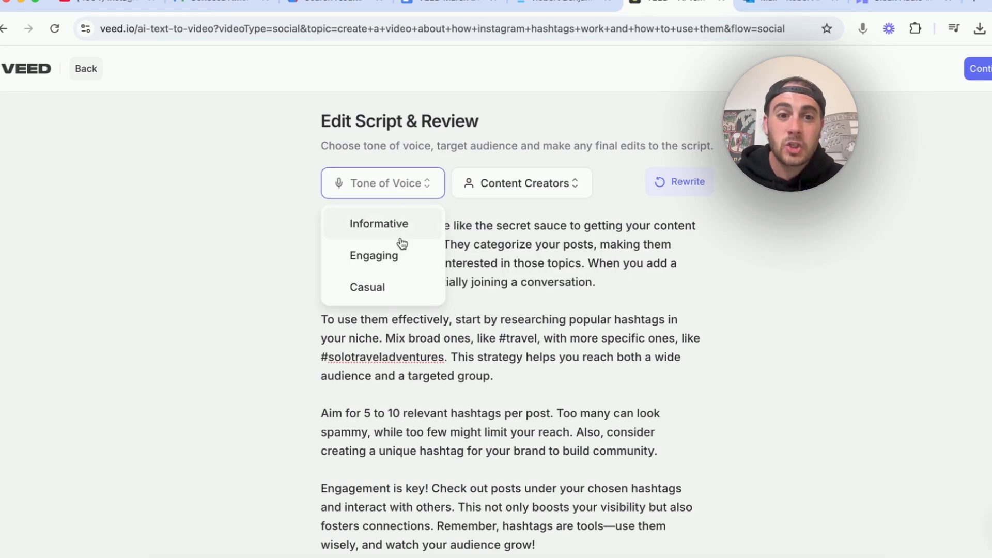
pyautogui.click(378, 224)
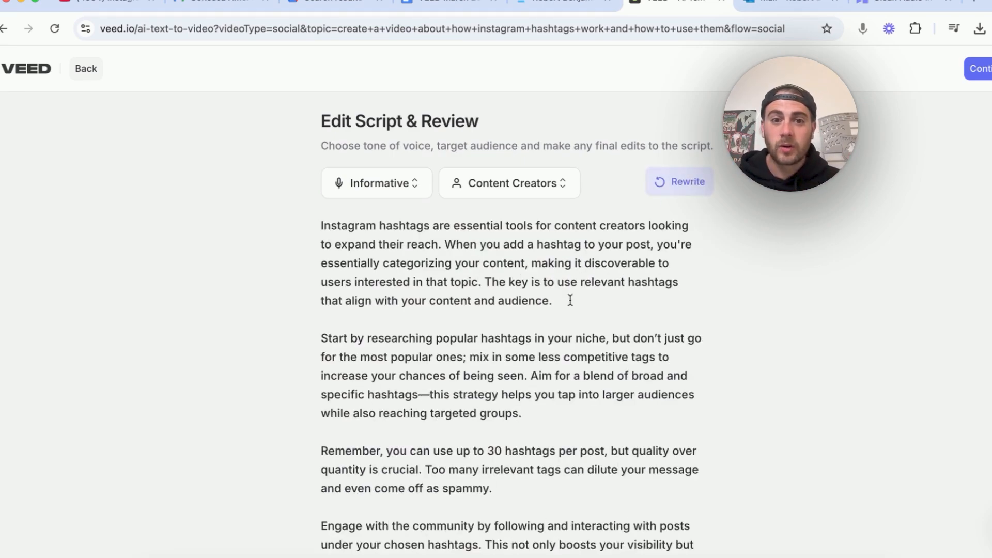
pyautogui.scroll(-3)
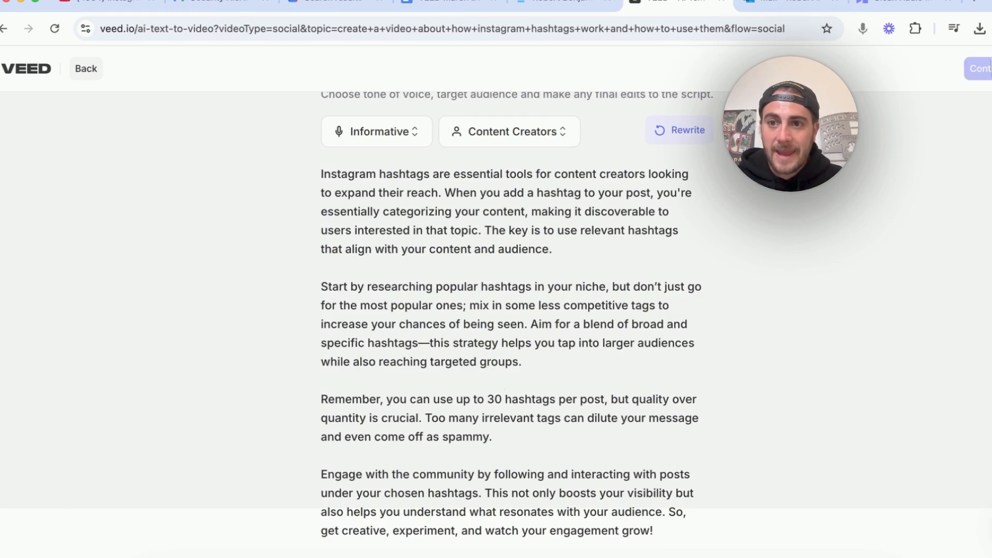
# Generate the hashtag video from the script and preview it with avatar and captions
pyautogui.click(980, 68)
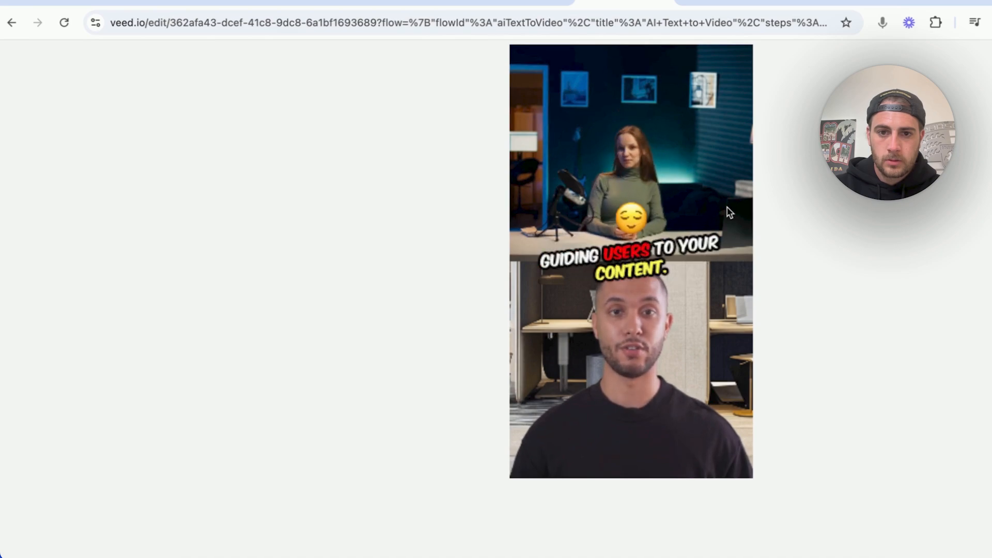
# Leave the generated video for the VEED page showing Video Editing, AI Avatars and Recording
pyautogui.click(631, 155)
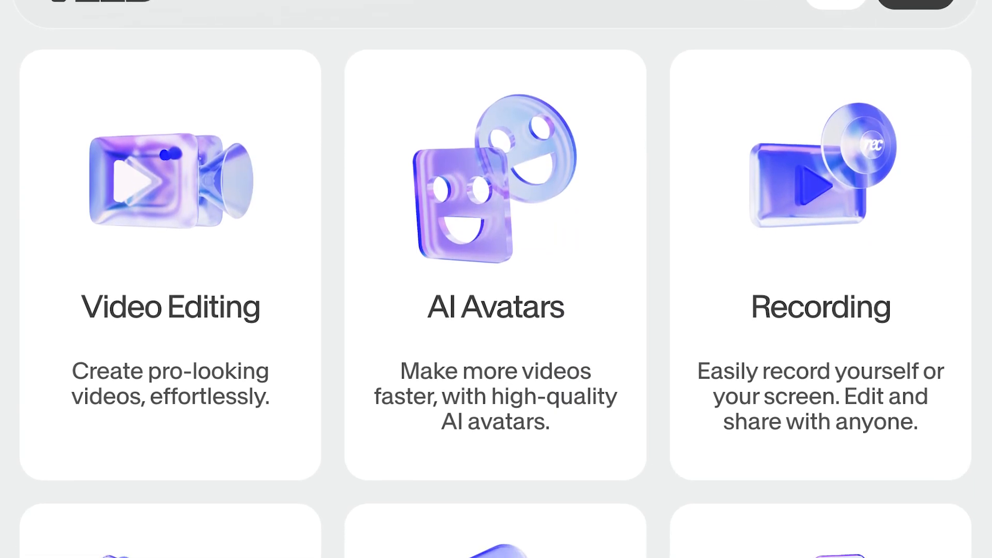
pyautogui.scroll(3)
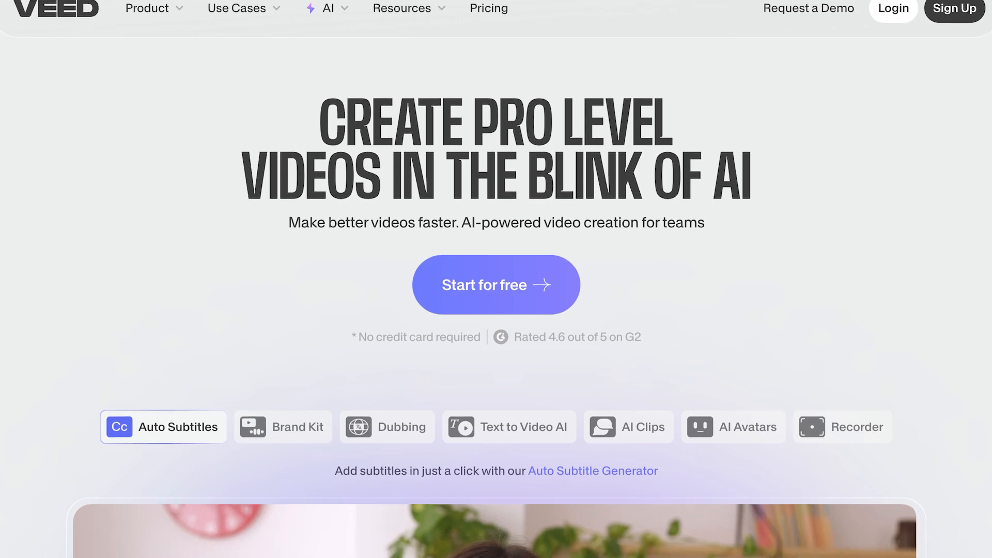
pyautogui.scroll(-3)
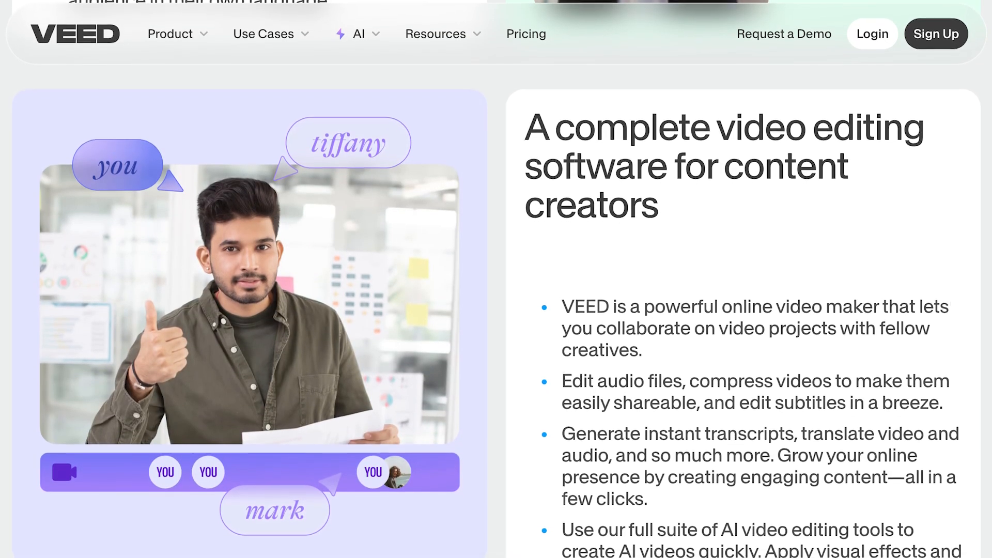
pyautogui.scroll(-3)
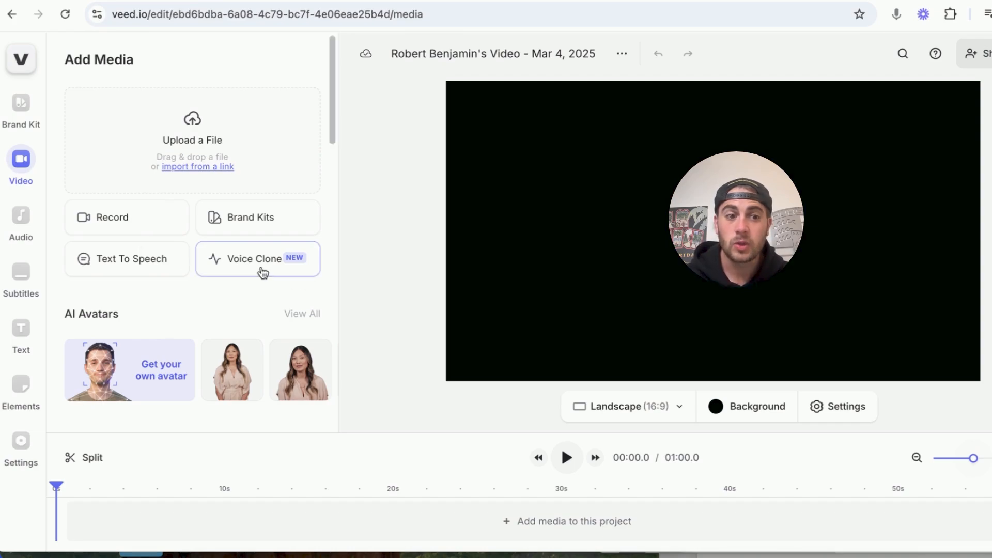
# Browse the Elements panel, scrolling through progress bars, emoji and other elements
pyautogui.click(21, 386)
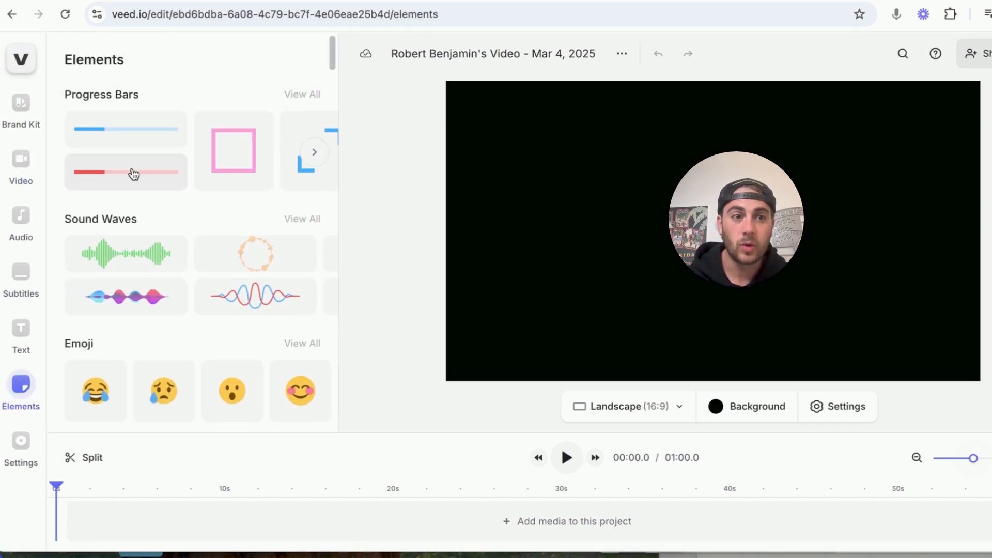
pyautogui.scroll(-3)
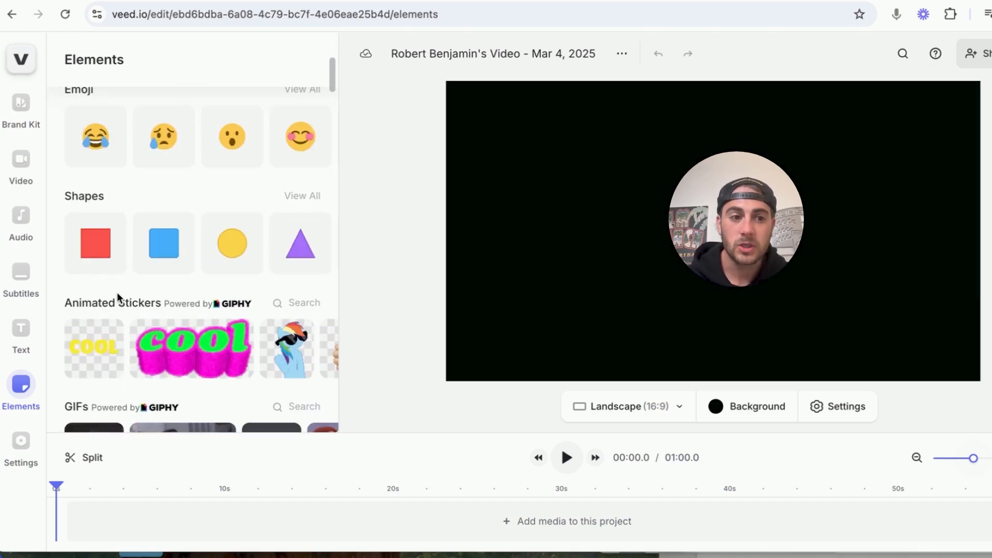
pyautogui.scroll(-3)
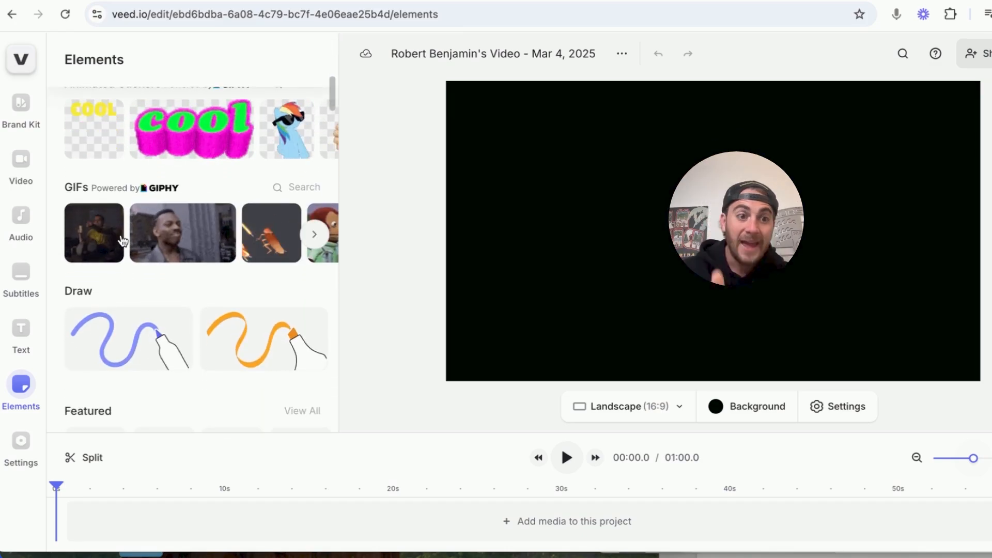
pyautogui.scroll(-3)
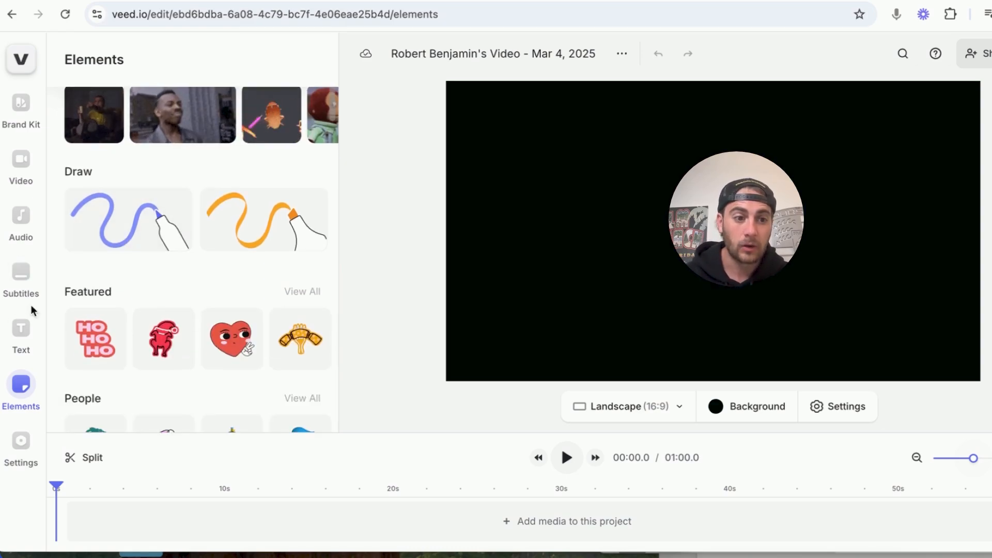
# Scroll through the text and title templates, then view the Add Subtitles options
pyautogui.click(20, 329)
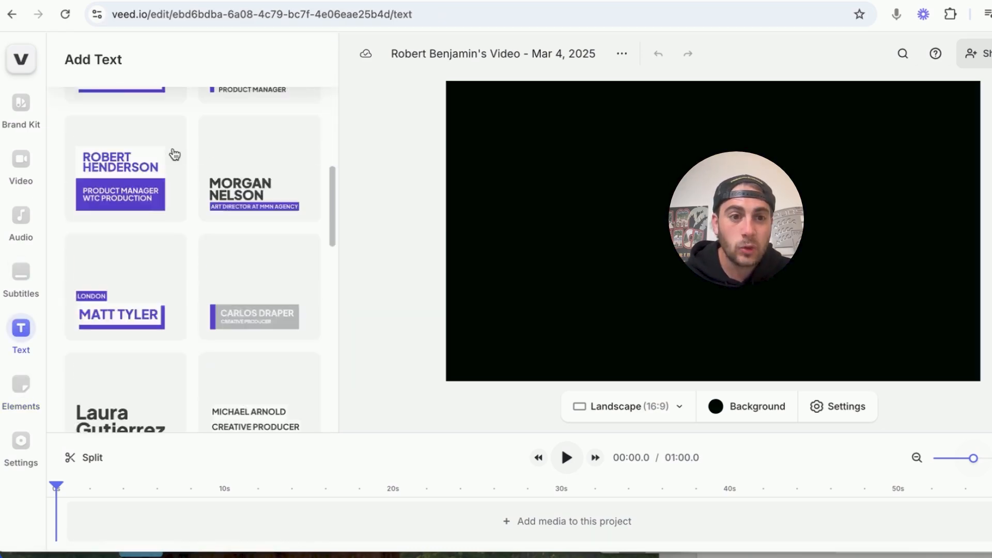
pyautogui.scroll(-3)
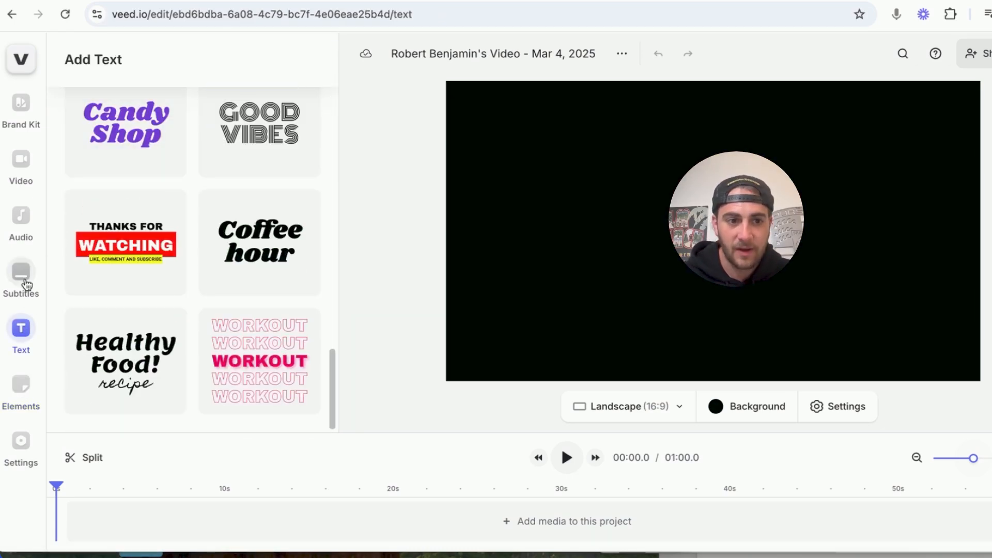
pyautogui.click(21, 278)
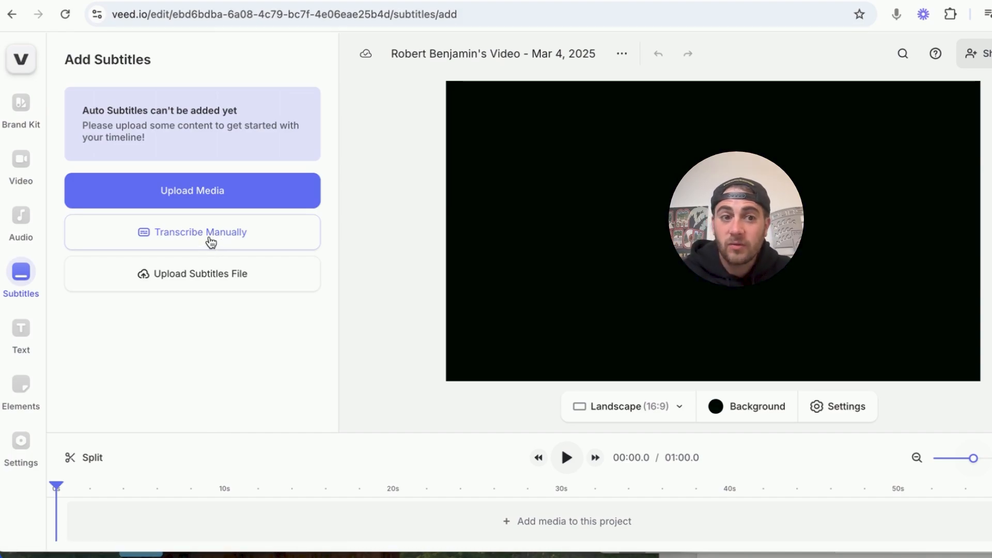
# Scroll through the Add Audio panel's stock music tracks and sound effects
pyautogui.click(20, 214)
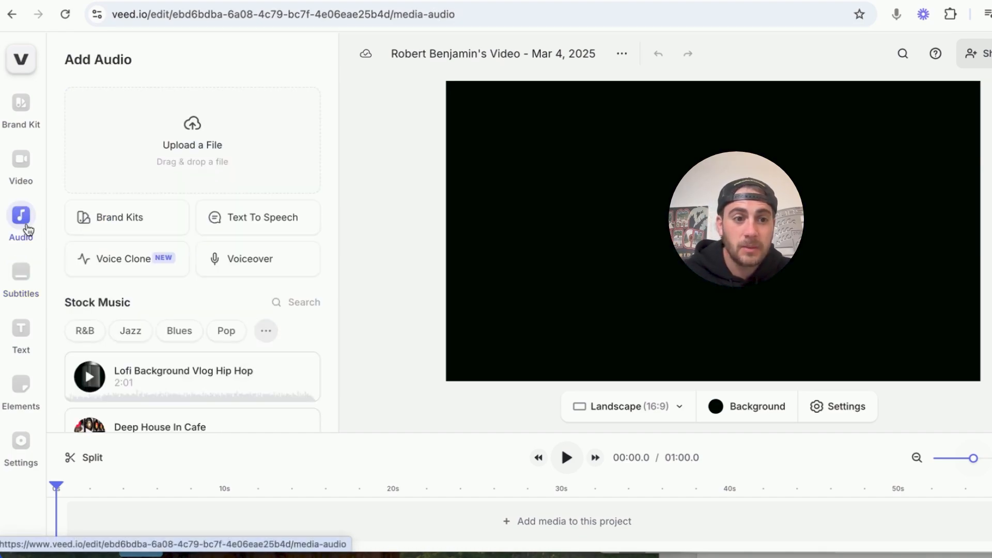
pyautogui.scroll(-3)
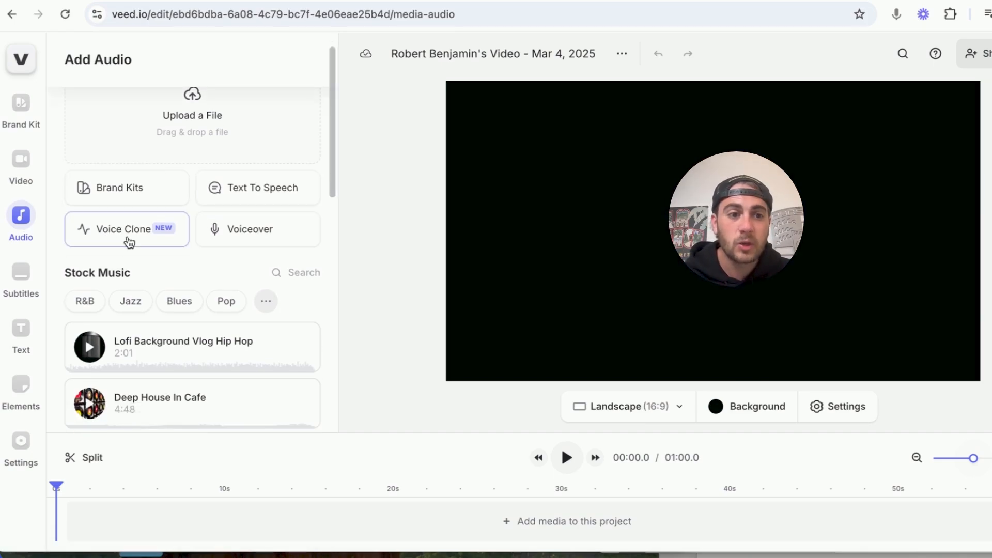
pyautogui.scroll(-3)
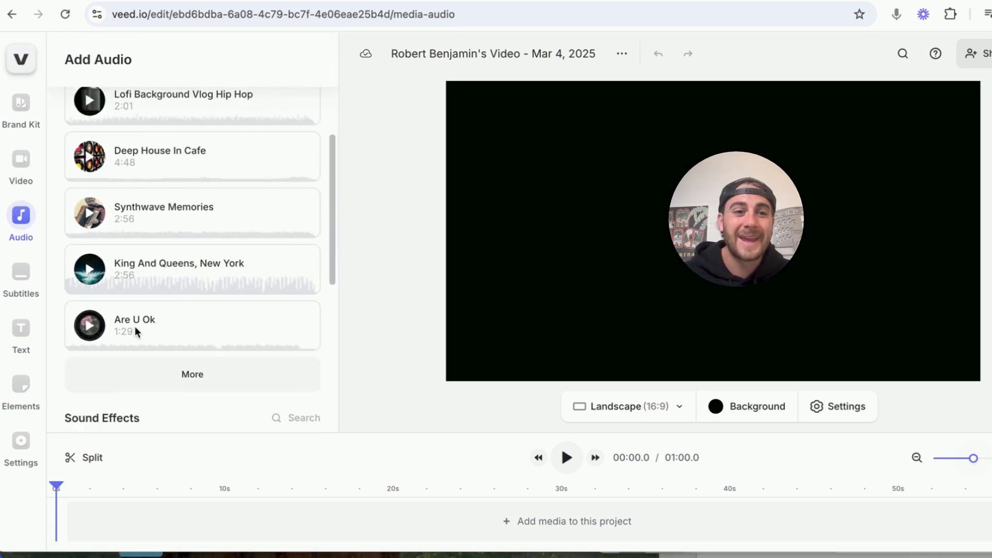
pyautogui.scroll(-3)
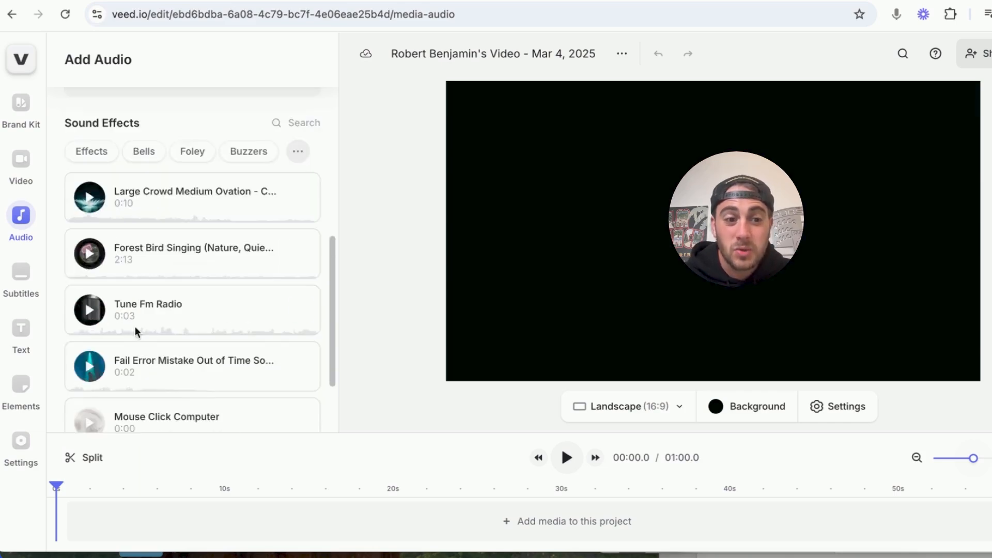
# Return to the media options and expand the list of AI avatars
pyautogui.click(21, 158)
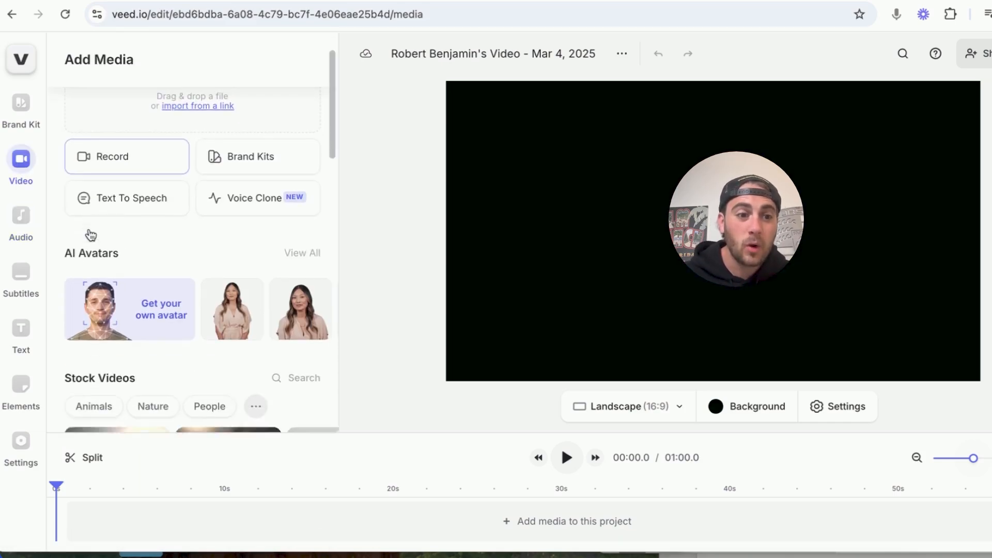
pyautogui.scroll(-3)
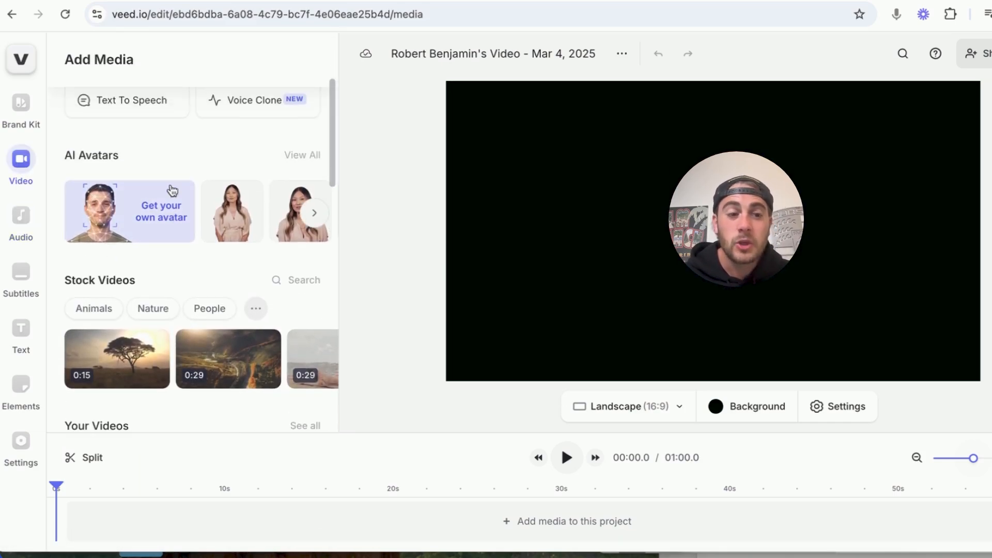
pyautogui.click(313, 213)
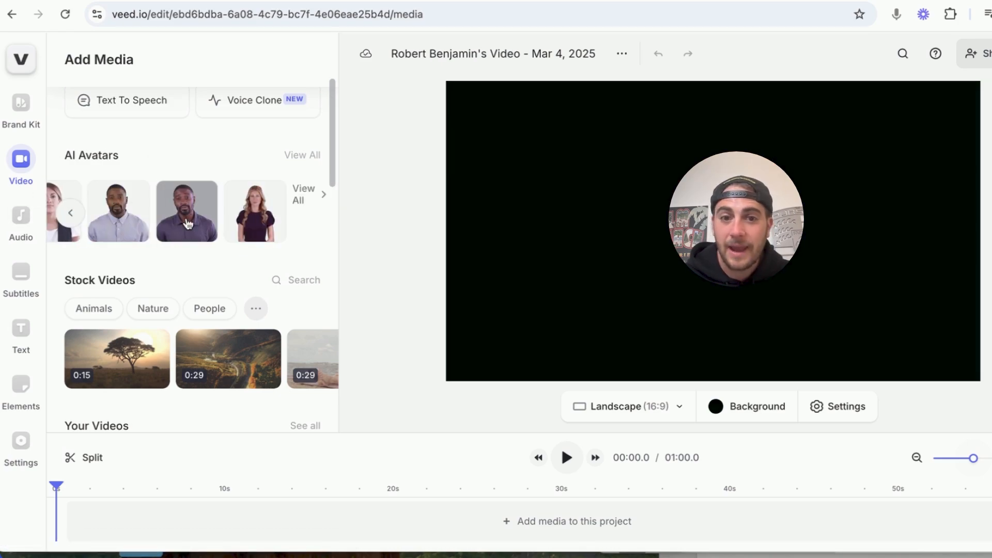
# Scroll down the stock sound effects list and load more sounds
pyautogui.scroll(-3)
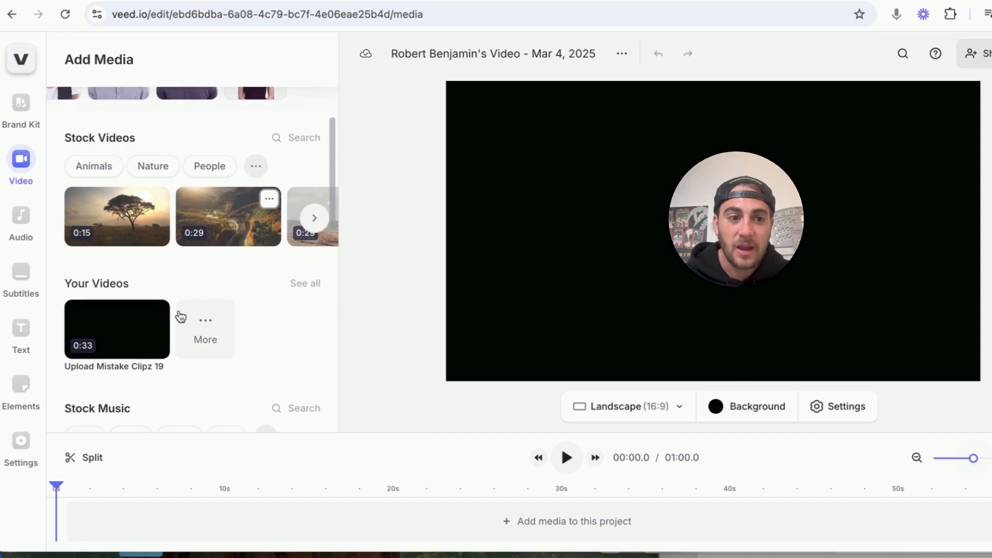
pyautogui.scroll(-3)
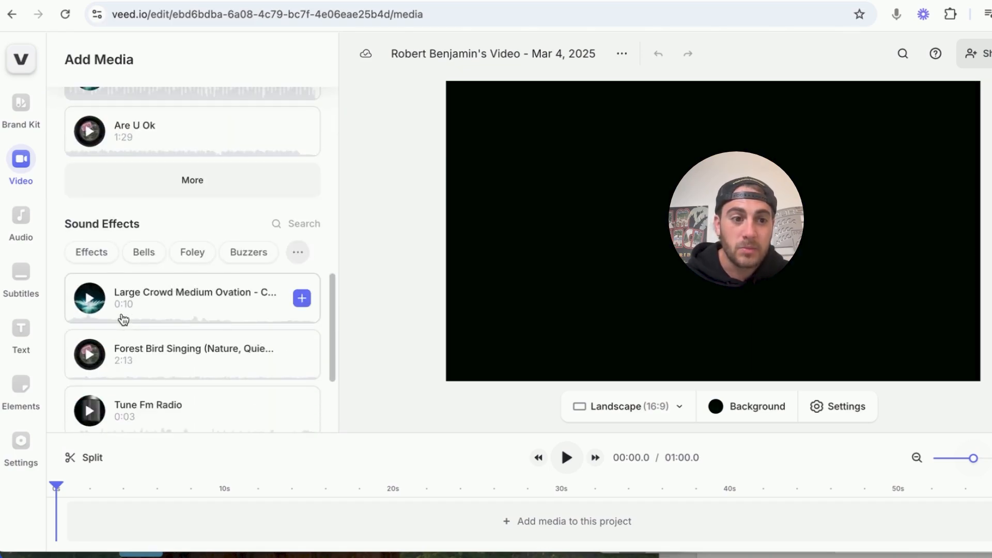
pyautogui.scroll(-3)
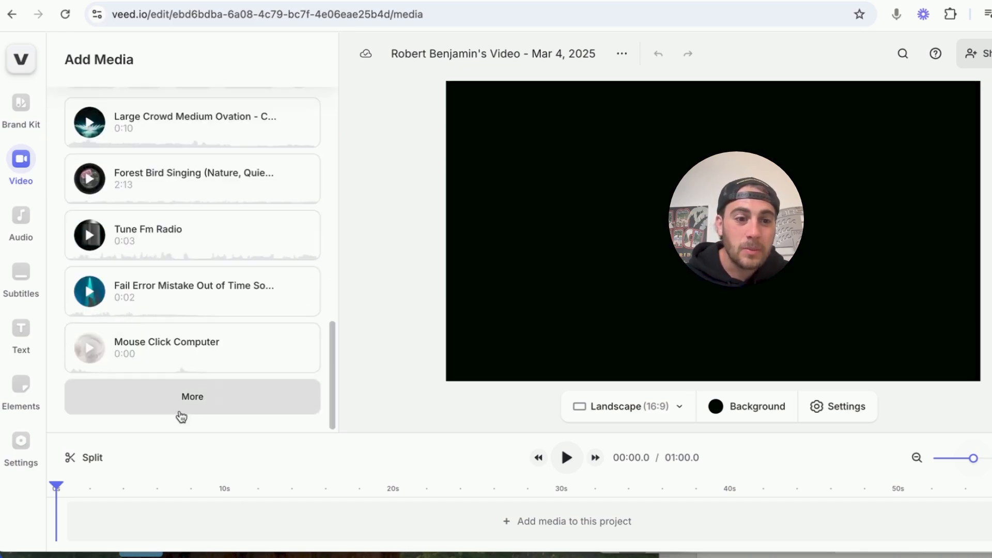
pyautogui.click(192, 397)
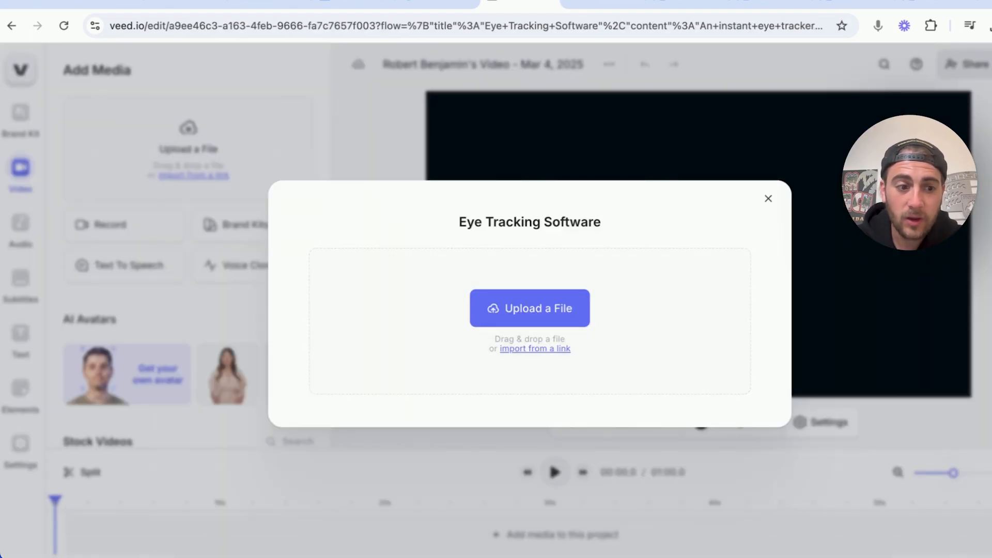
# Upload the MVI_1359 clip, play it, then pause and select it
pyautogui.click(530, 308)
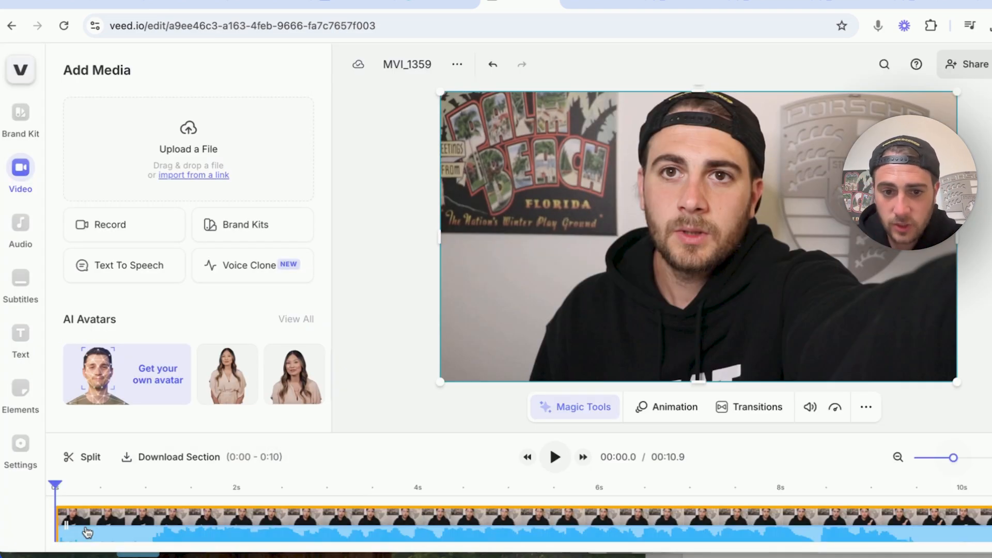
pyautogui.click(553, 457)
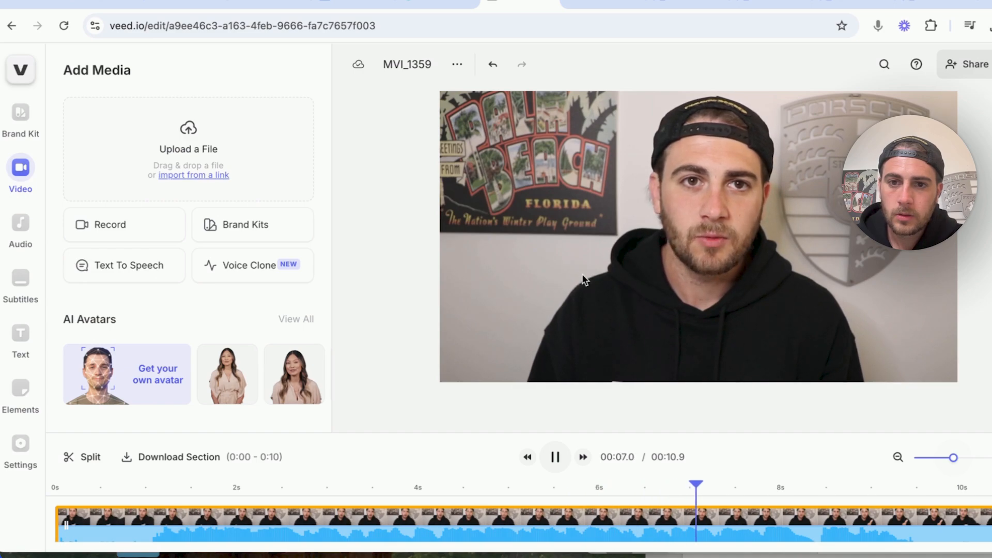
pyautogui.click(696, 234)
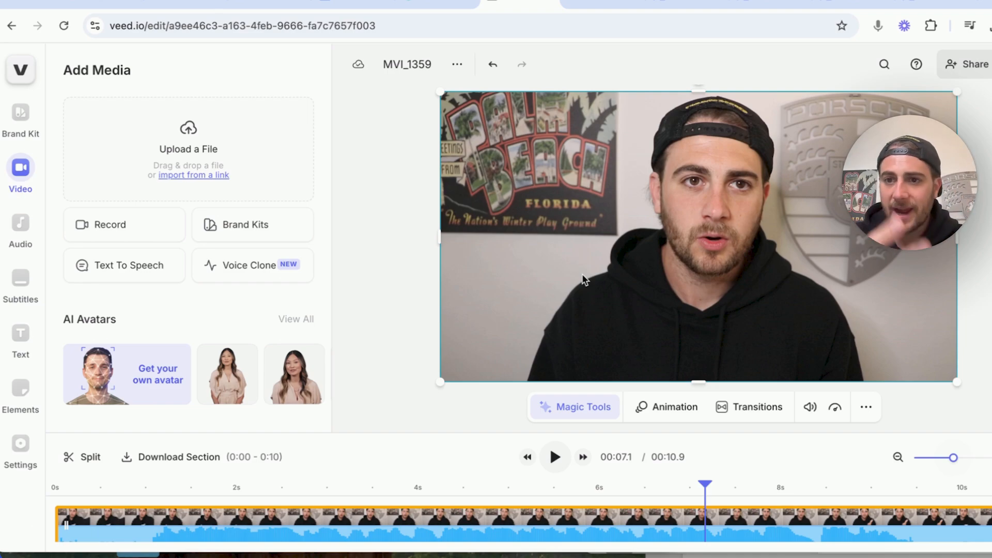
pyautogui.click(575, 406)
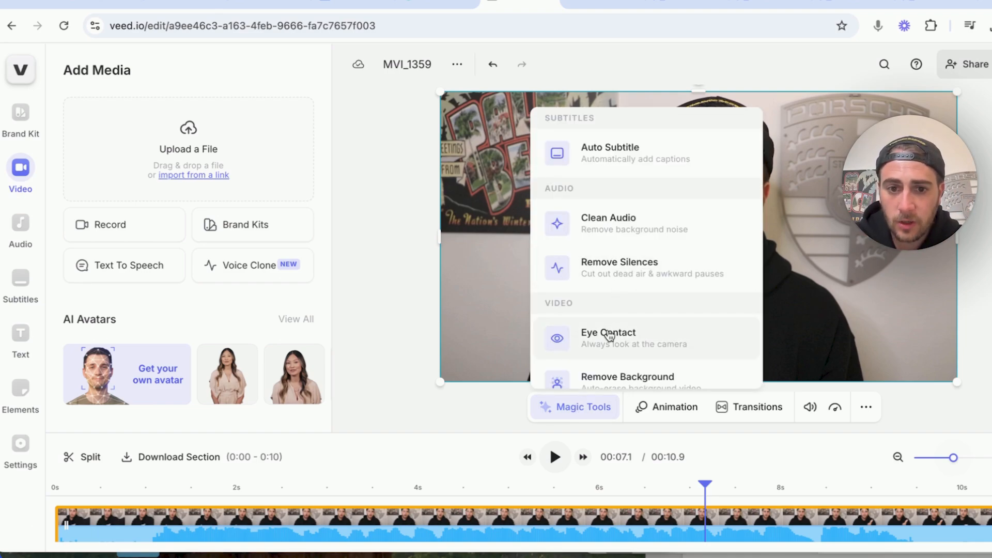
# Apply Eye Contact correction to MVI_1359 and replay it from near the start
pyautogui.click(608, 338)
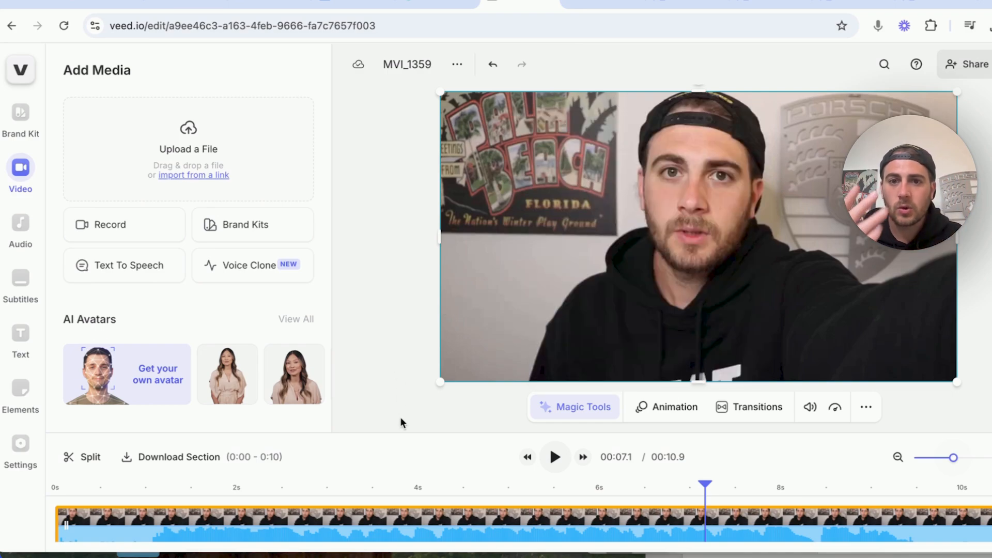
pyautogui.click(138, 484)
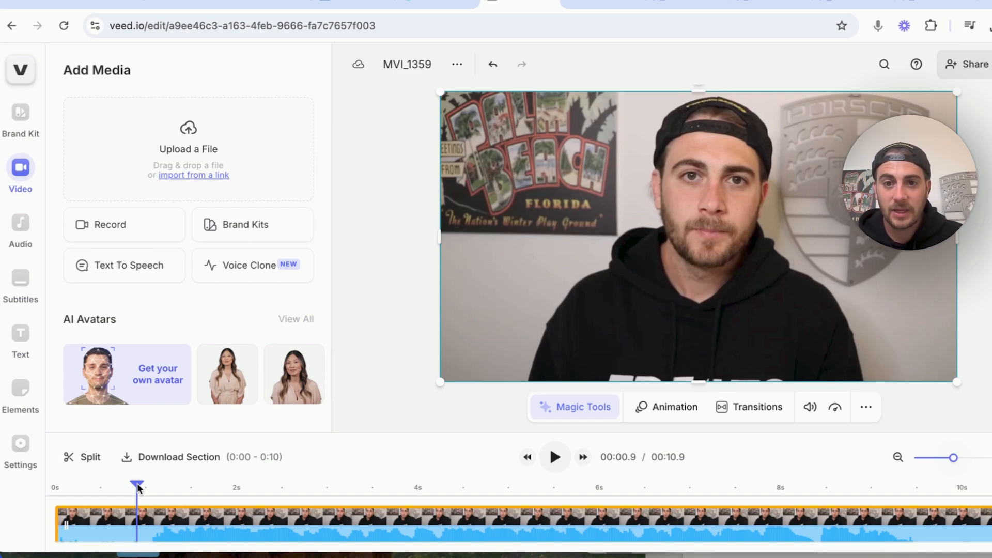
pyautogui.click(554, 457)
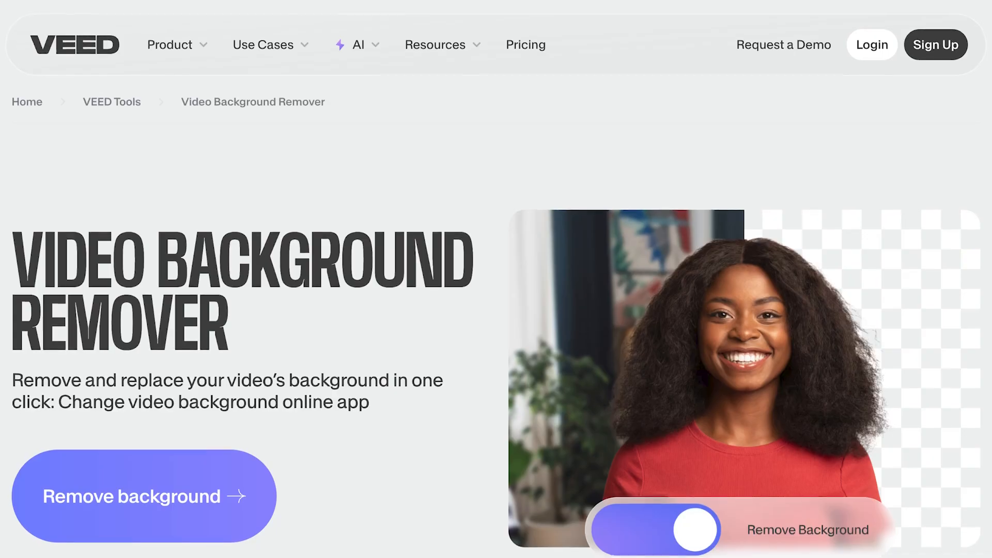
# Scroll down the Video Background Remover product page
pyautogui.scroll(-3)
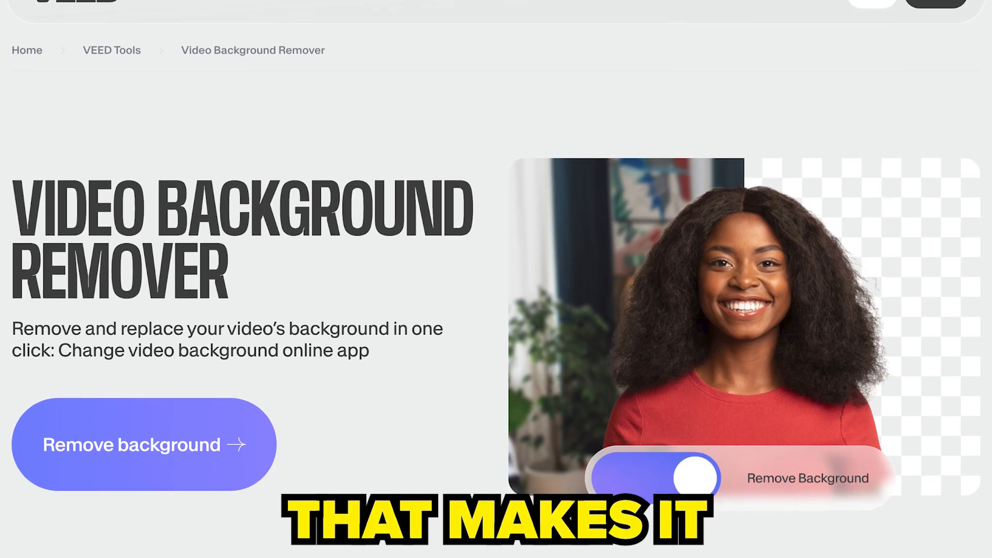
pyautogui.scroll(-3)
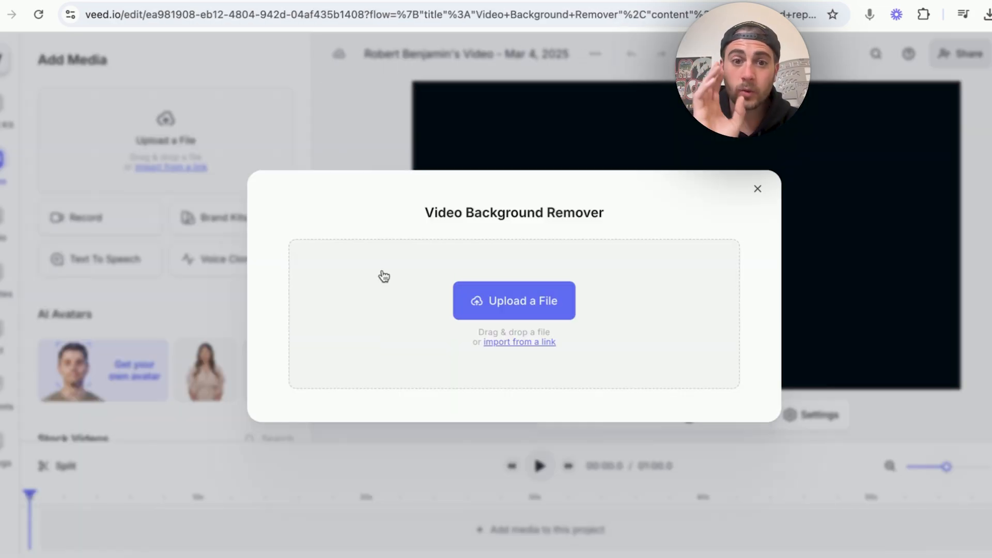
# Upload More Tools Clip 1 and apply Remove Background from Magic Tools
pyautogui.click(513, 301)
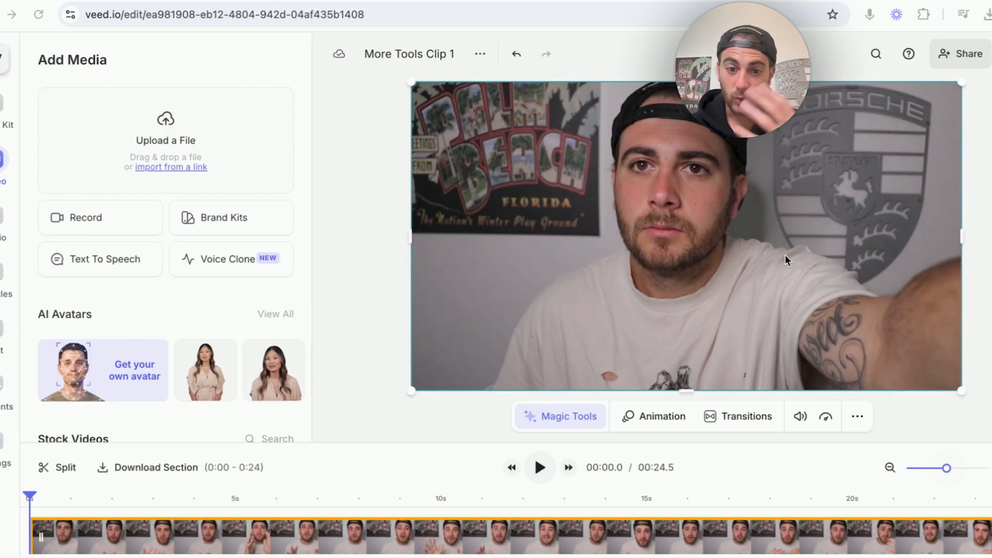
pyautogui.click(559, 417)
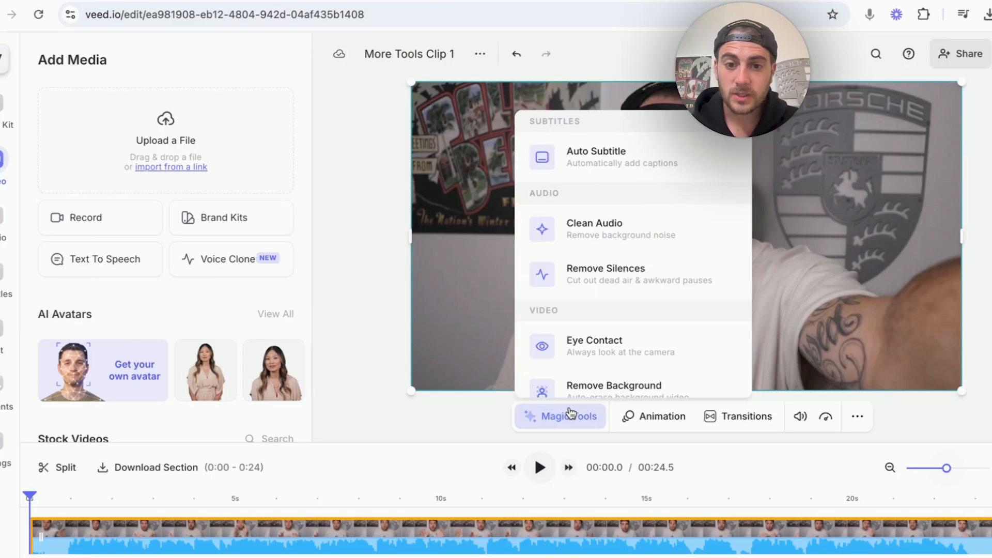
pyautogui.click(613, 386)
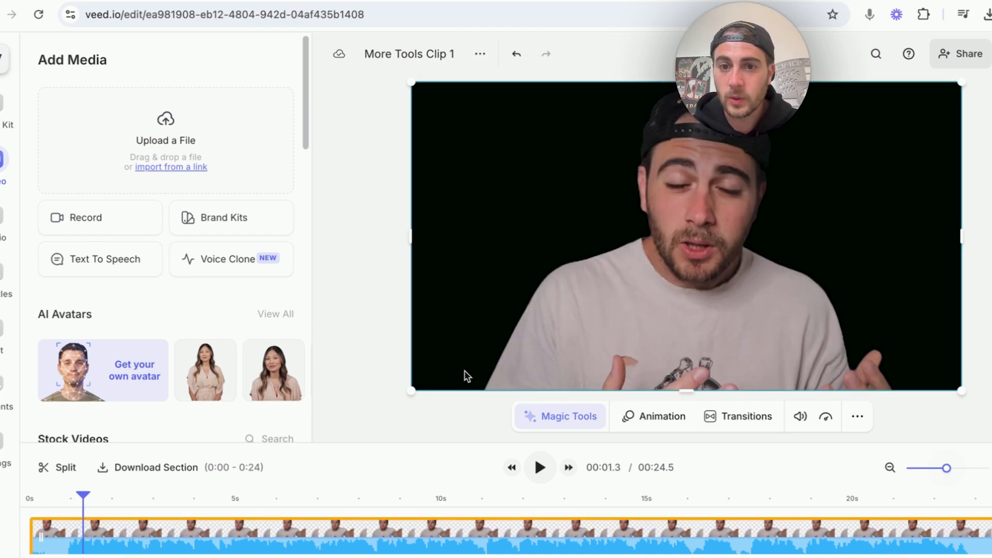
pyautogui.moveTo(569, 266)
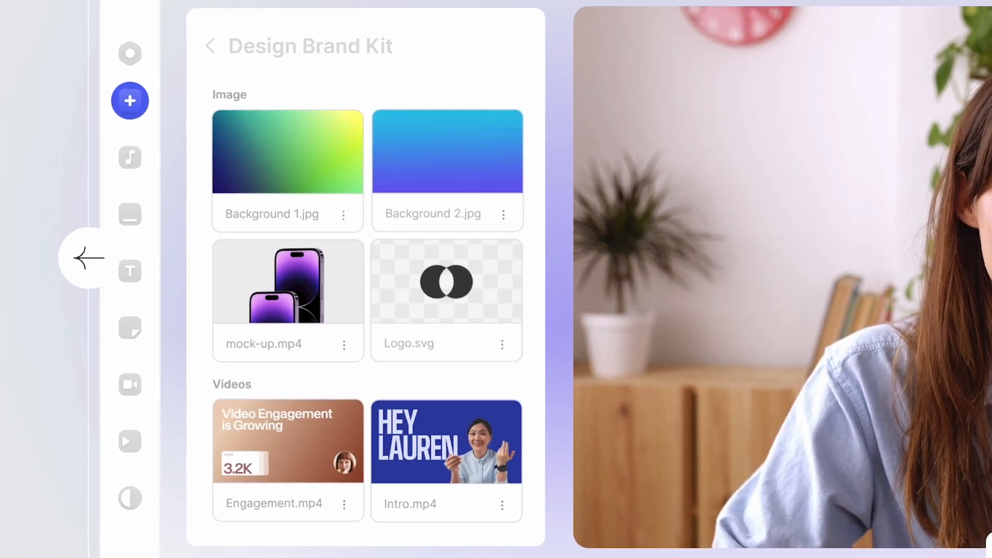
# View the brand kit graphic of sample backgrounds, logo, mock-up and intro videos
pyautogui.click(446, 281)
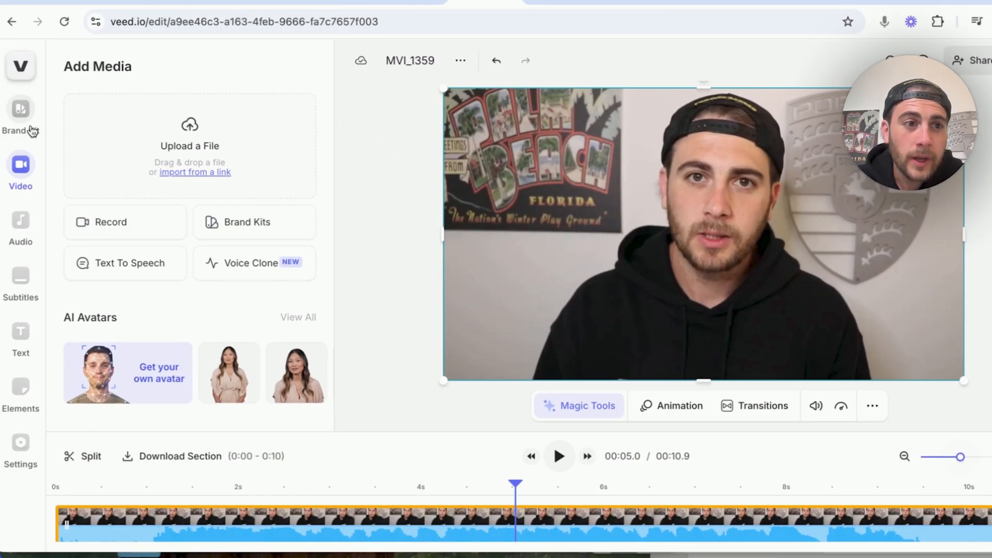
# Browse Brand Kit sections: saved items, subtitle styles, fonts, colors, images and audio
pyautogui.click(20, 114)
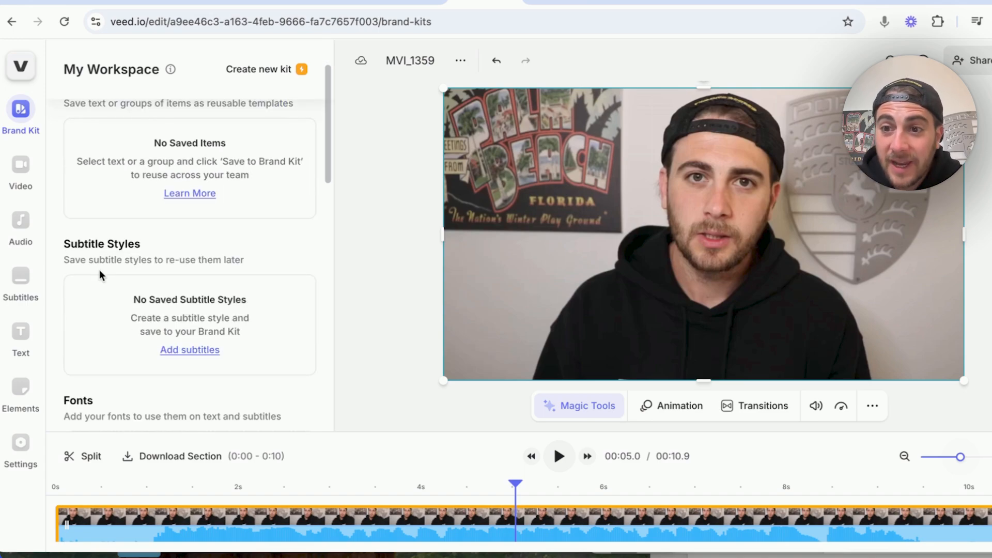
pyautogui.scroll(-3)
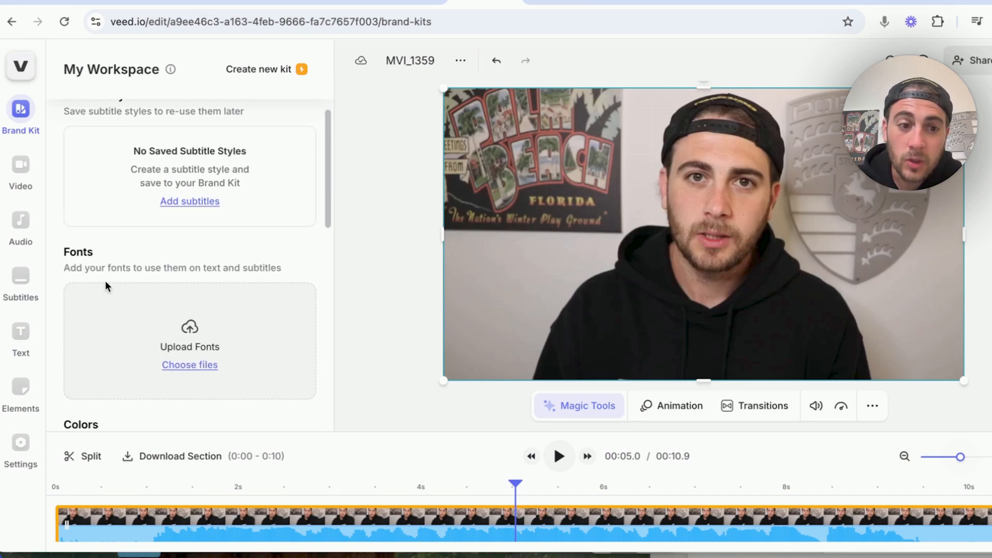
pyautogui.scroll(-3)
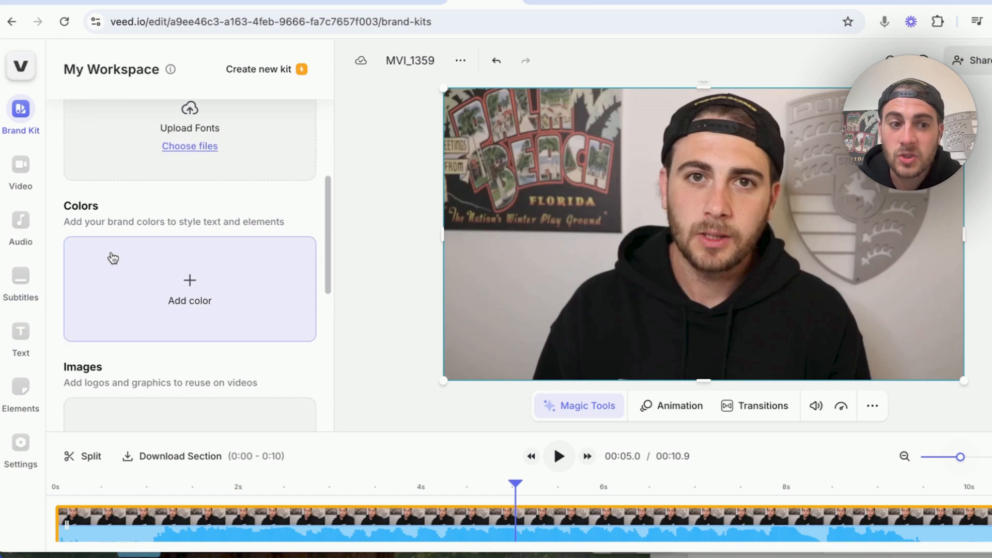
pyautogui.scroll(-3)
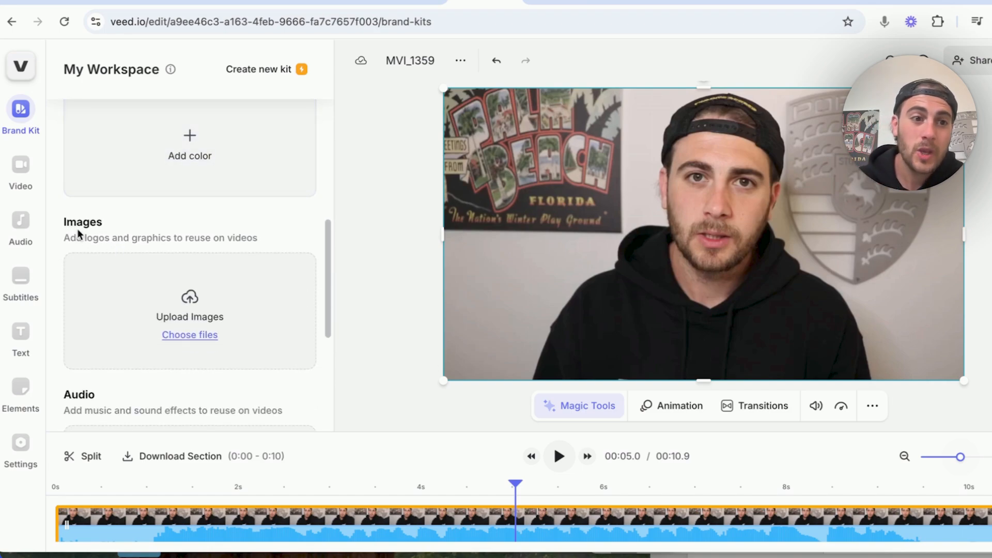
pyautogui.scroll(-3)
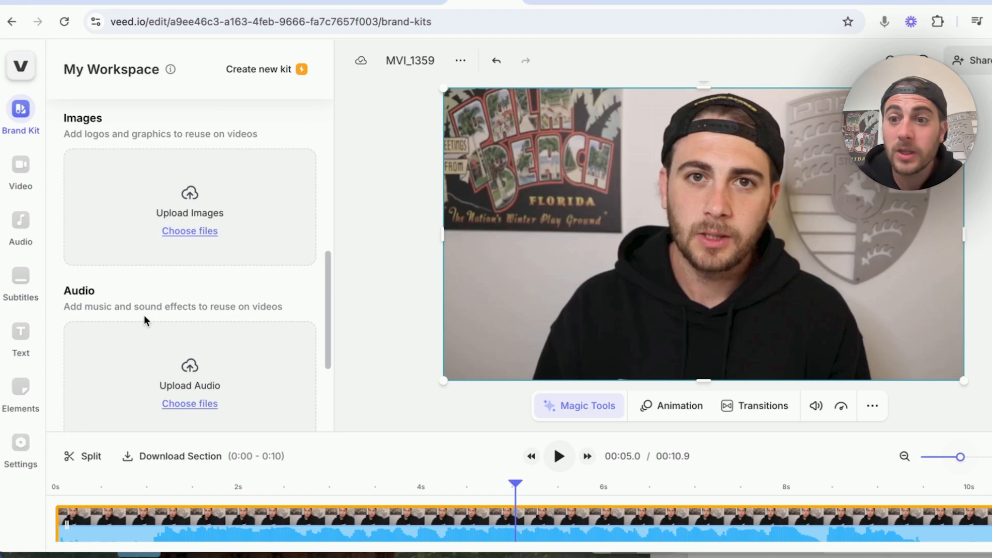
pyautogui.scroll(-3)
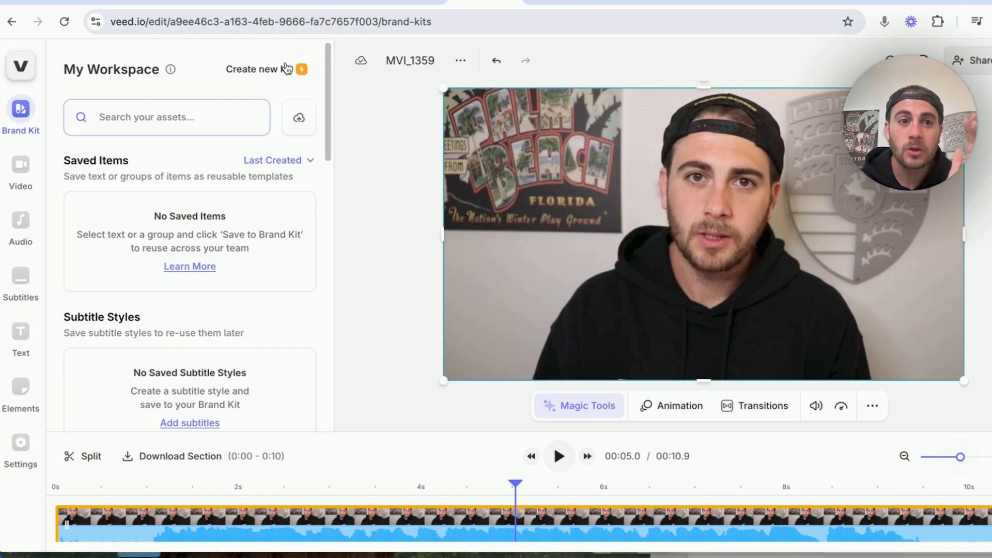
pyautogui.click(258, 69)
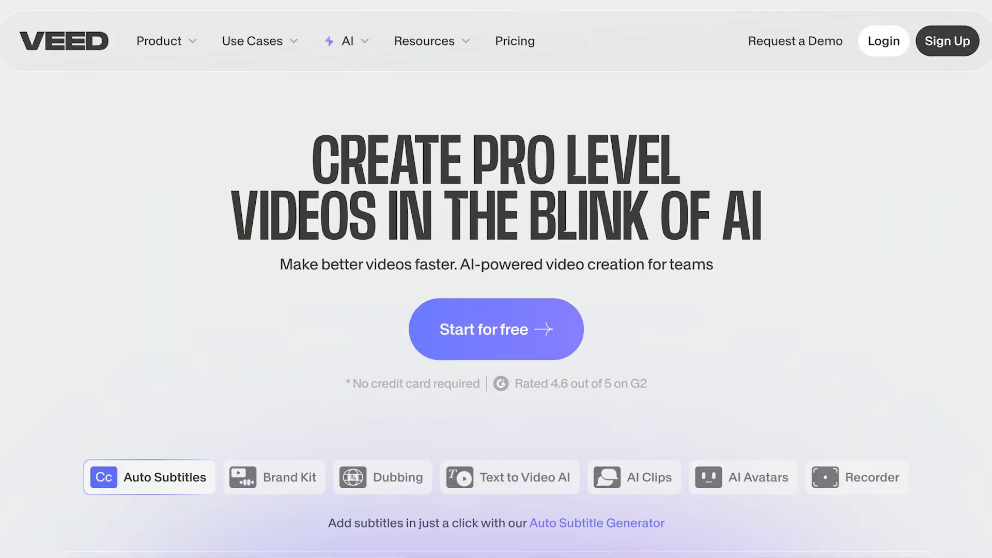
# Scroll the VEED homepage past the hero to the one-click subtitles feature
pyautogui.scroll(-3)
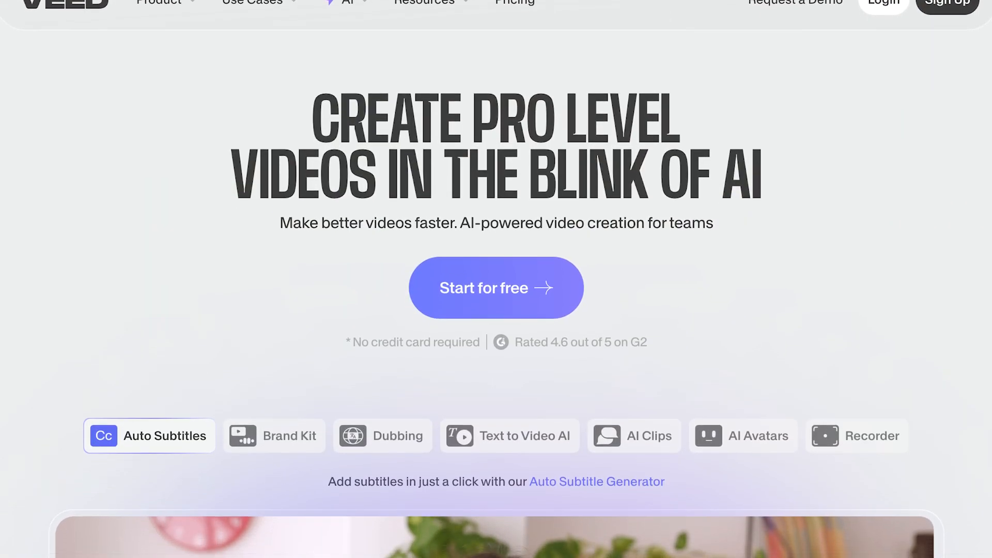